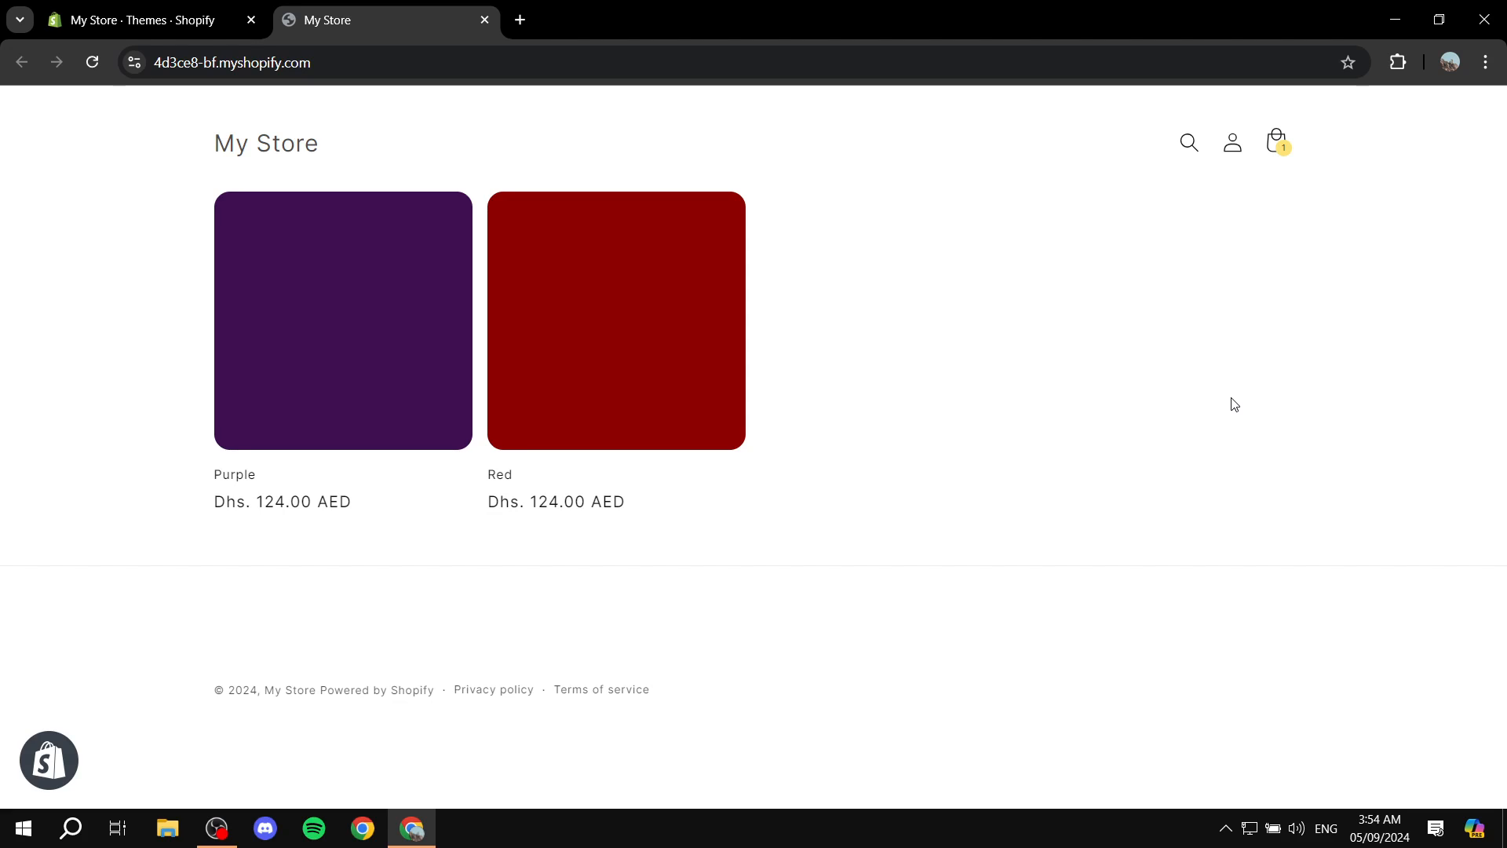
View the Purple product page from the storefront home page.
left_click(342, 321)
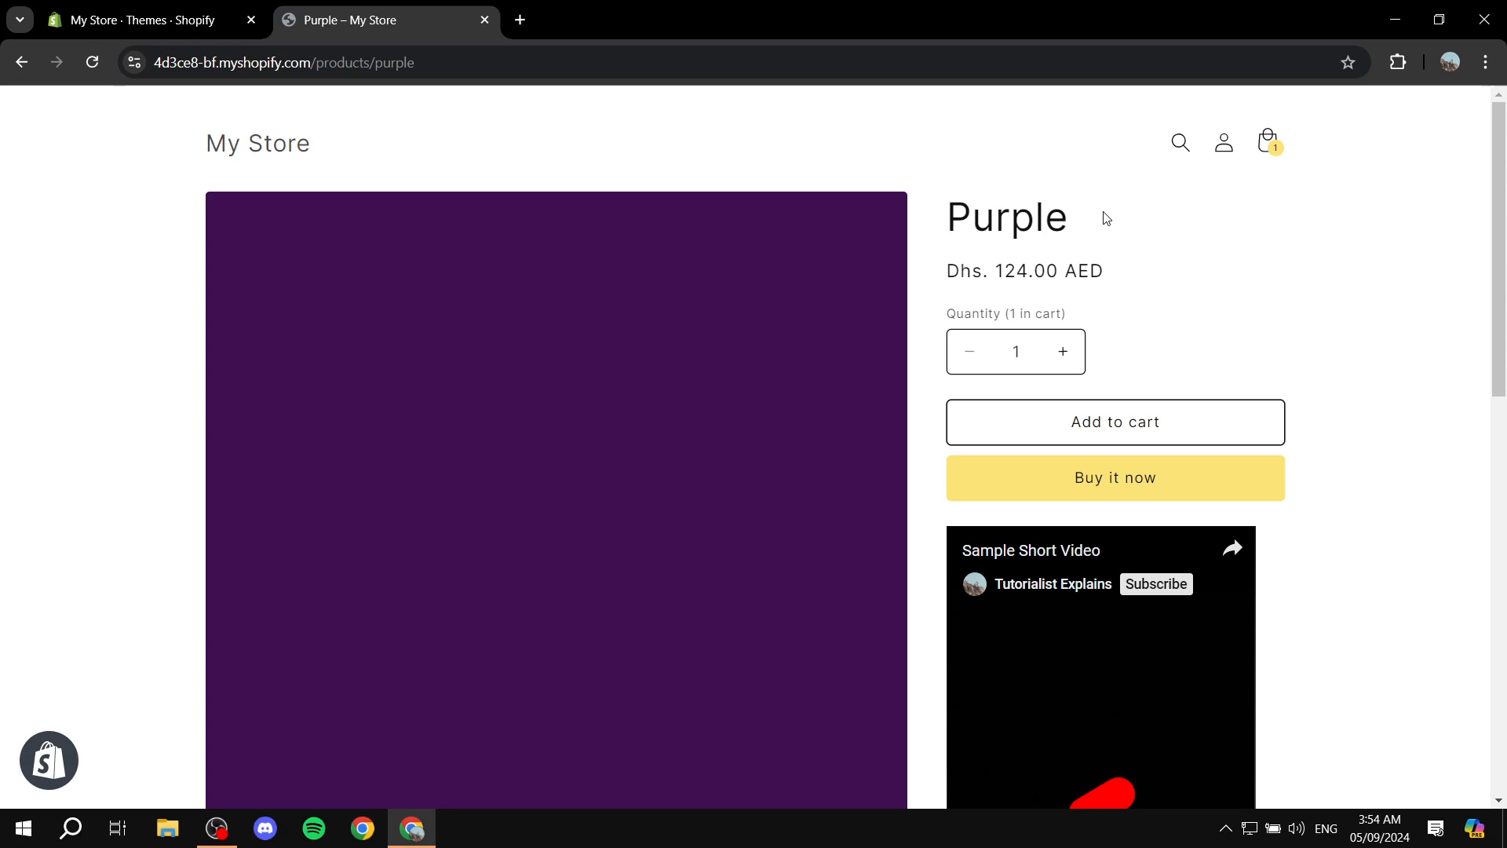
mouse_move(1308, 289)
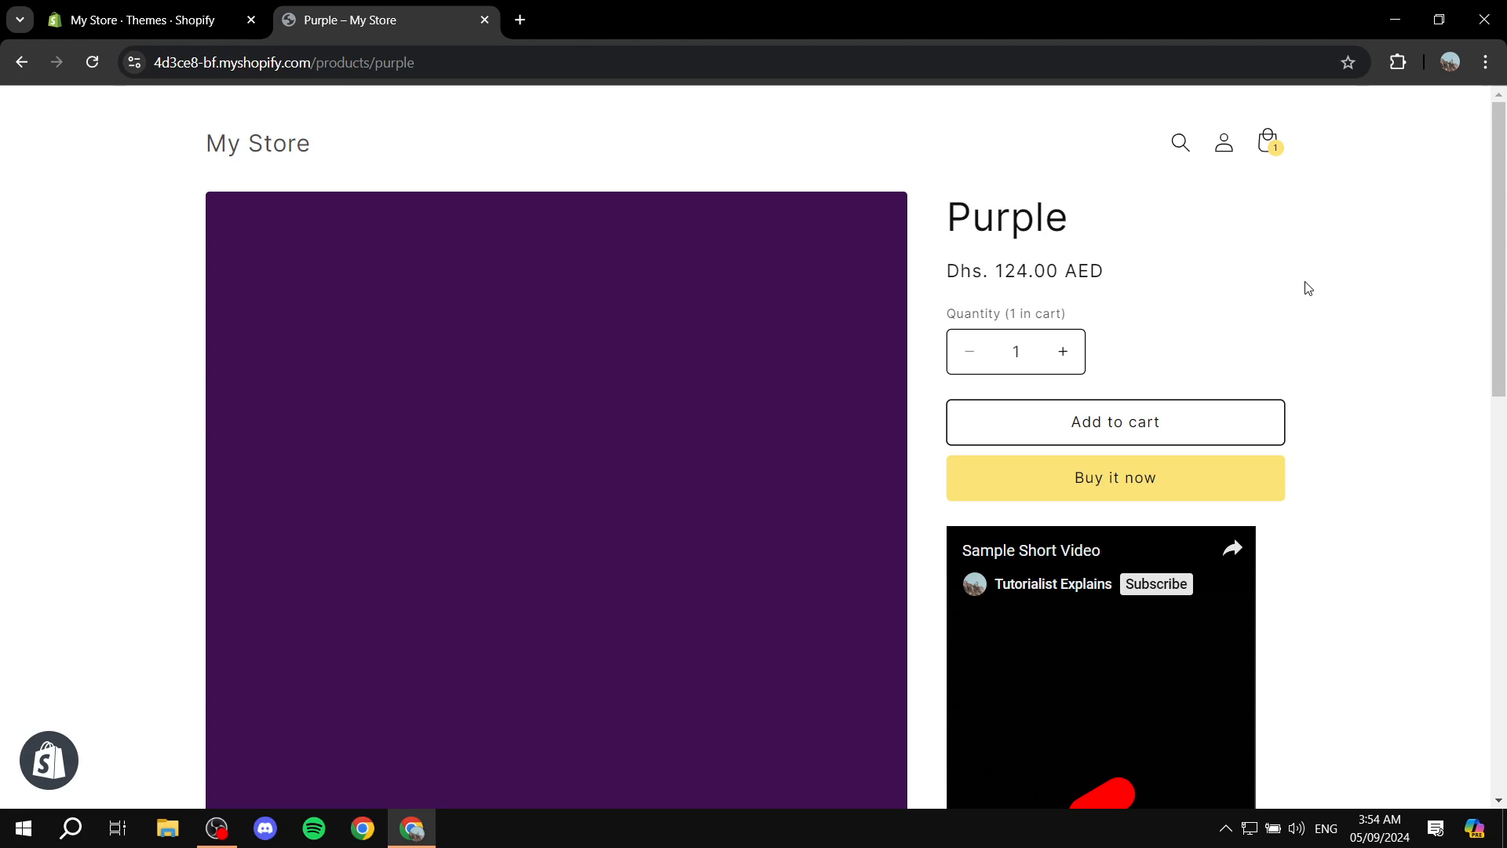
mouse_move(1243, 246)
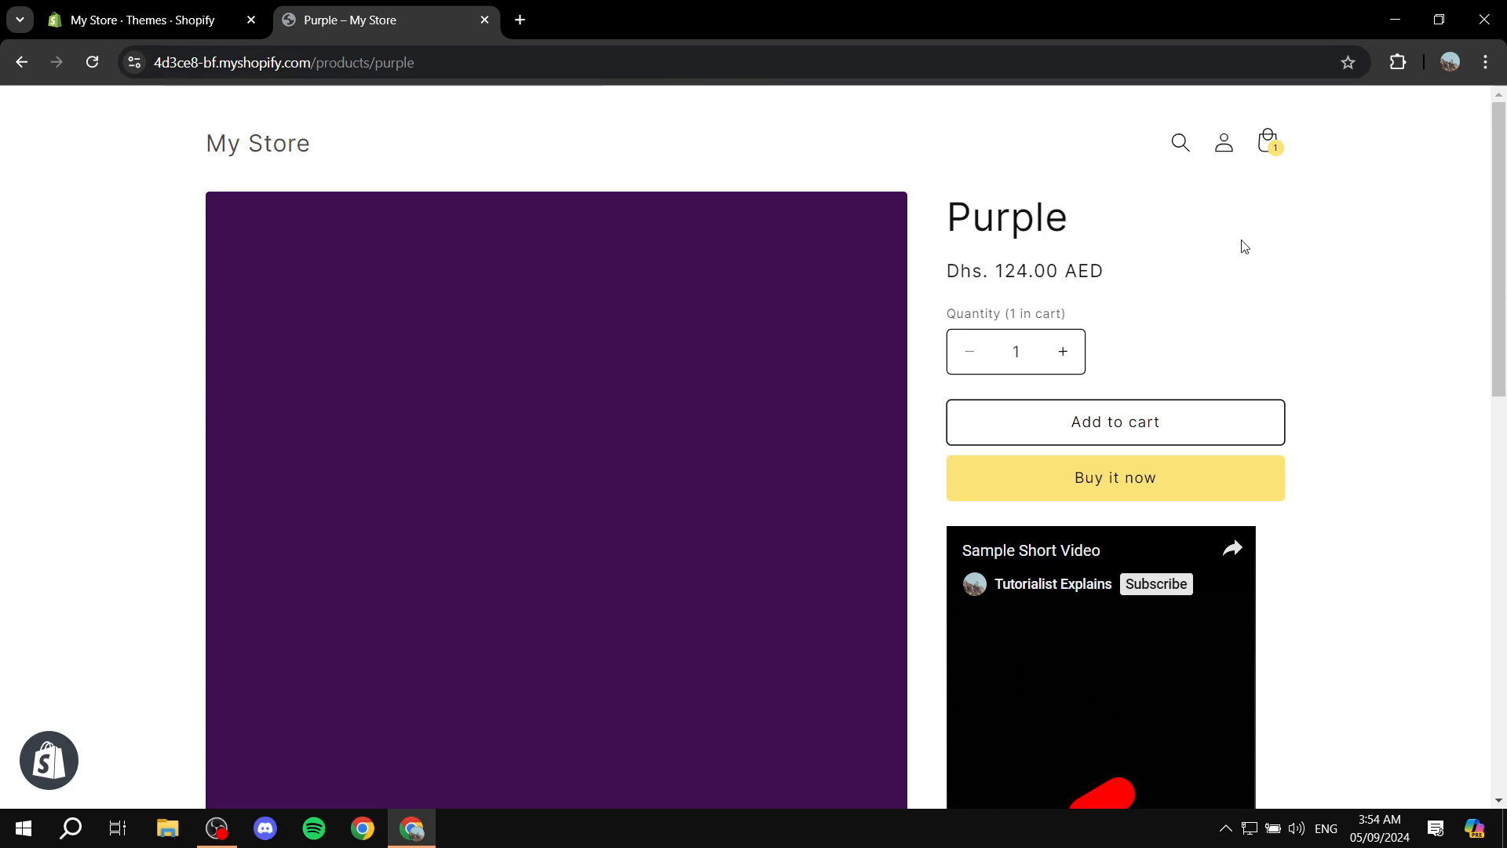
mouse_move(1393, 289)
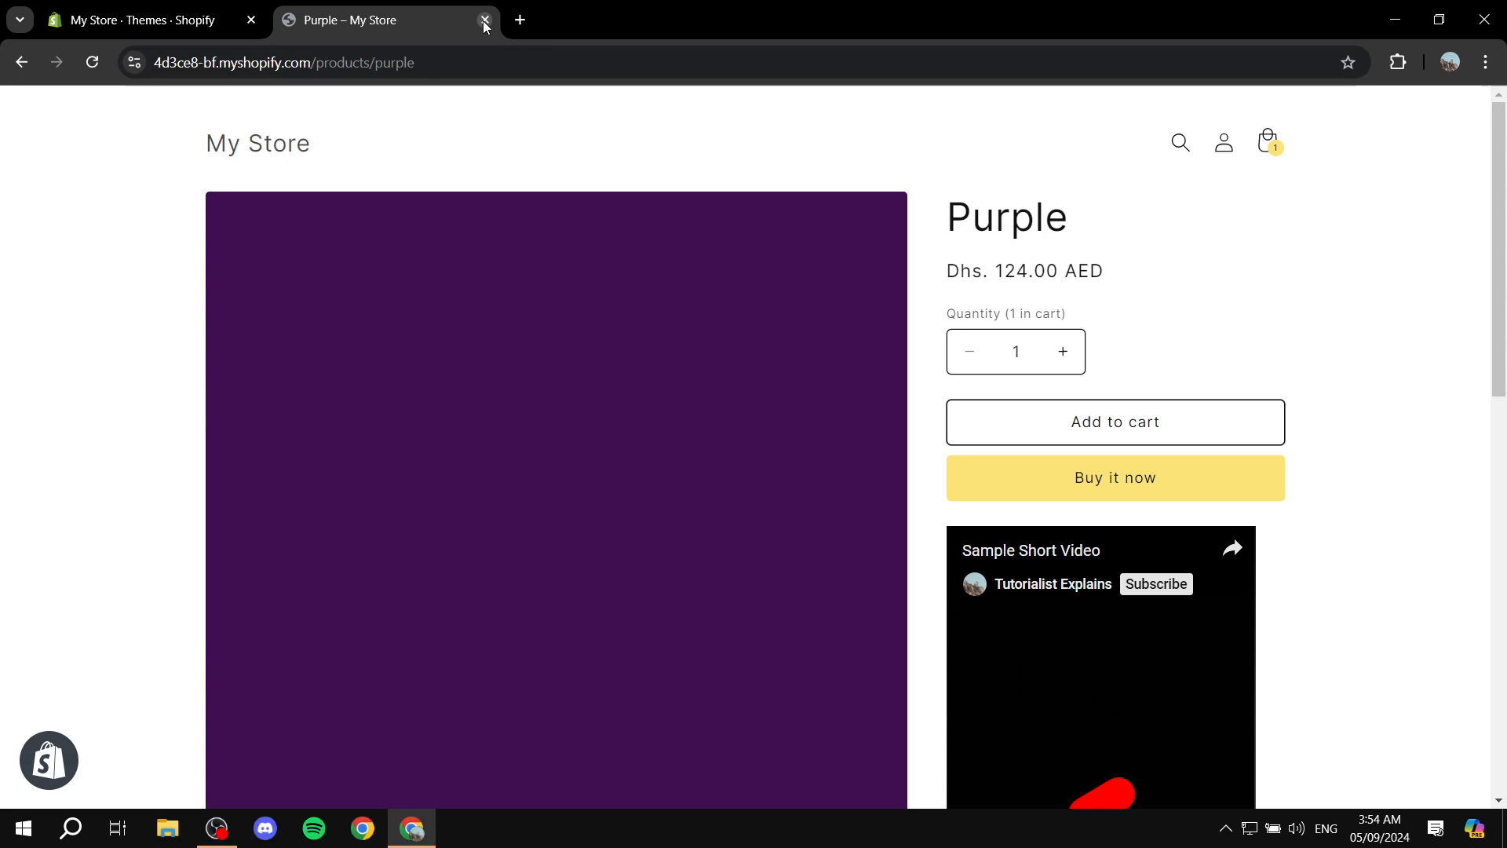
mouse_move(578, 51)
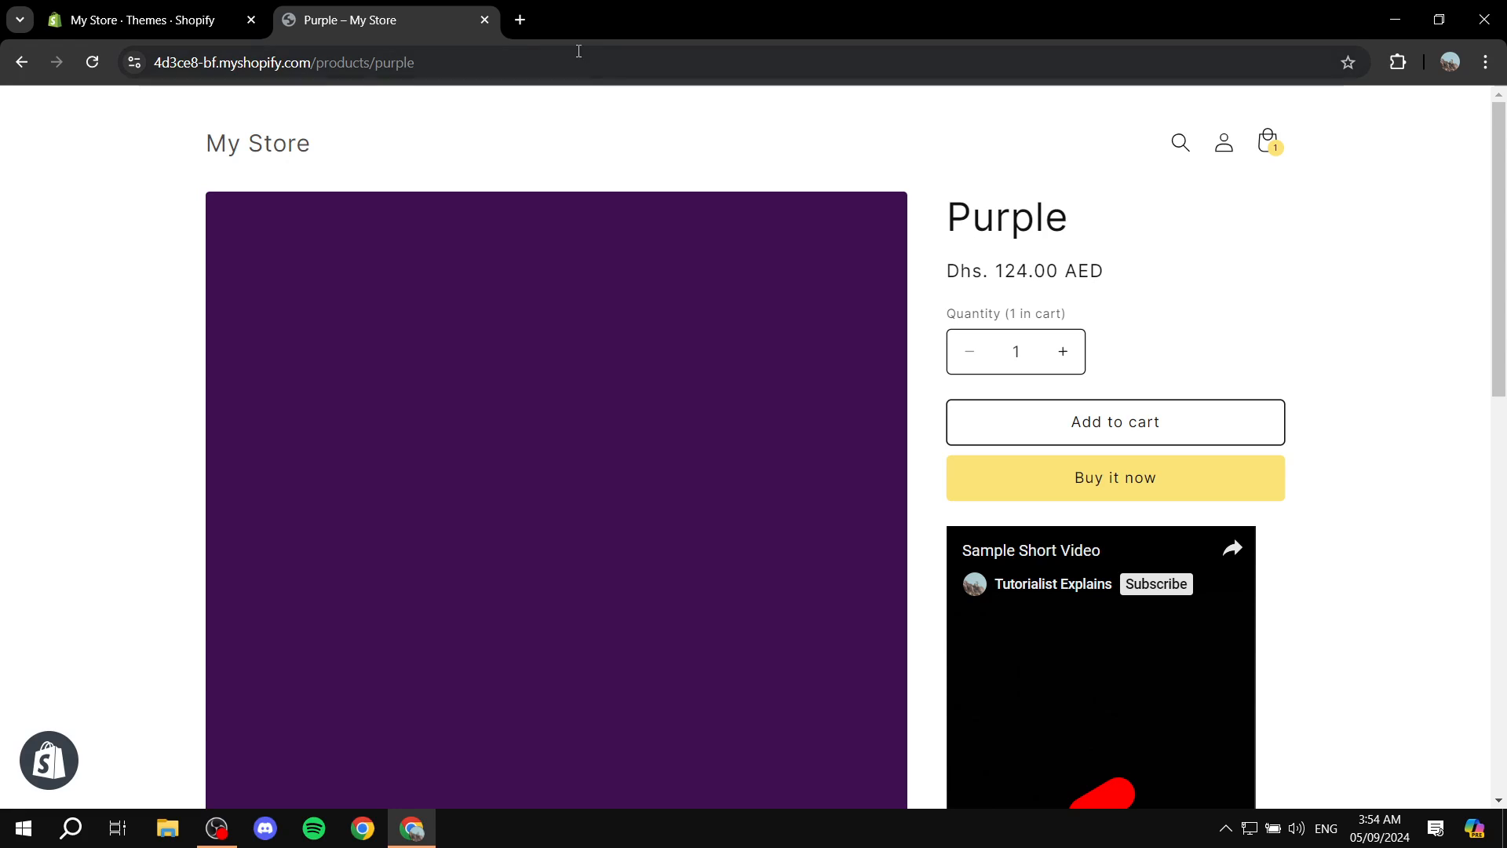
Customize the Spotlight theme from the store's Themes admin page.
left_click(149, 21)
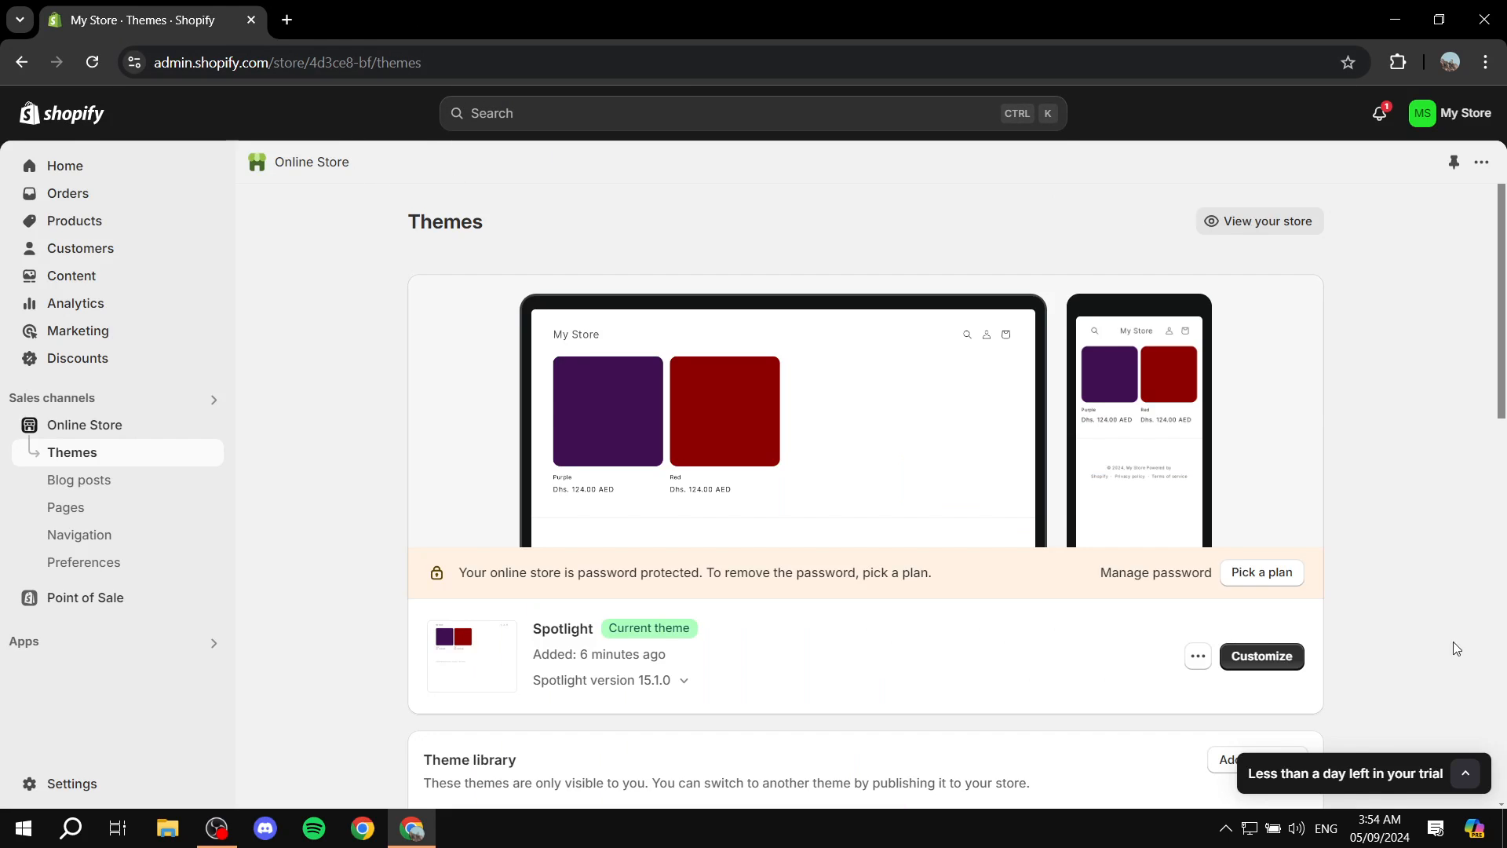
mouse_move(603, 488)
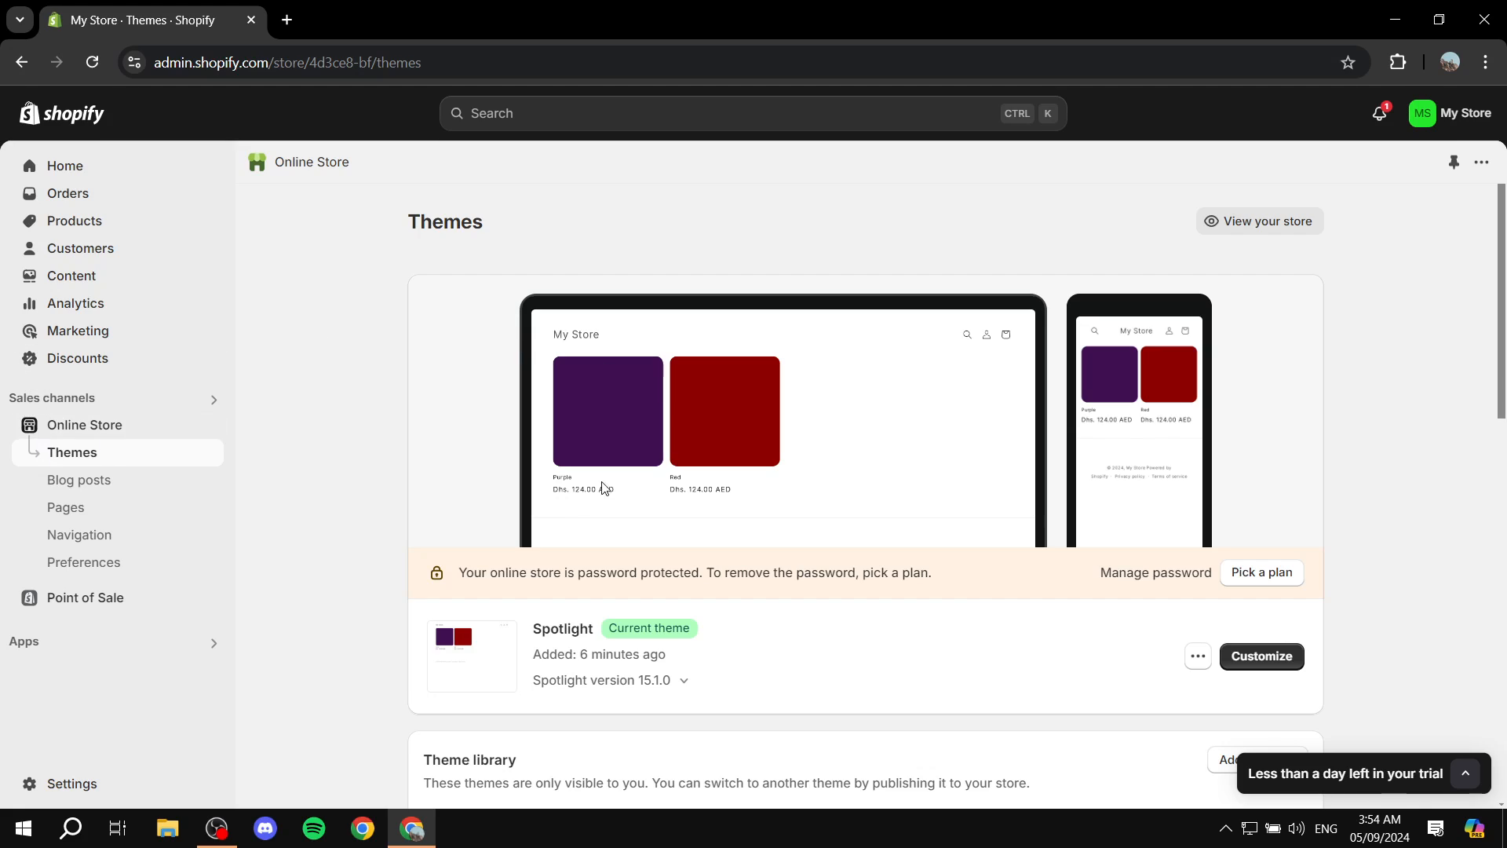
mouse_move(1275, 656)
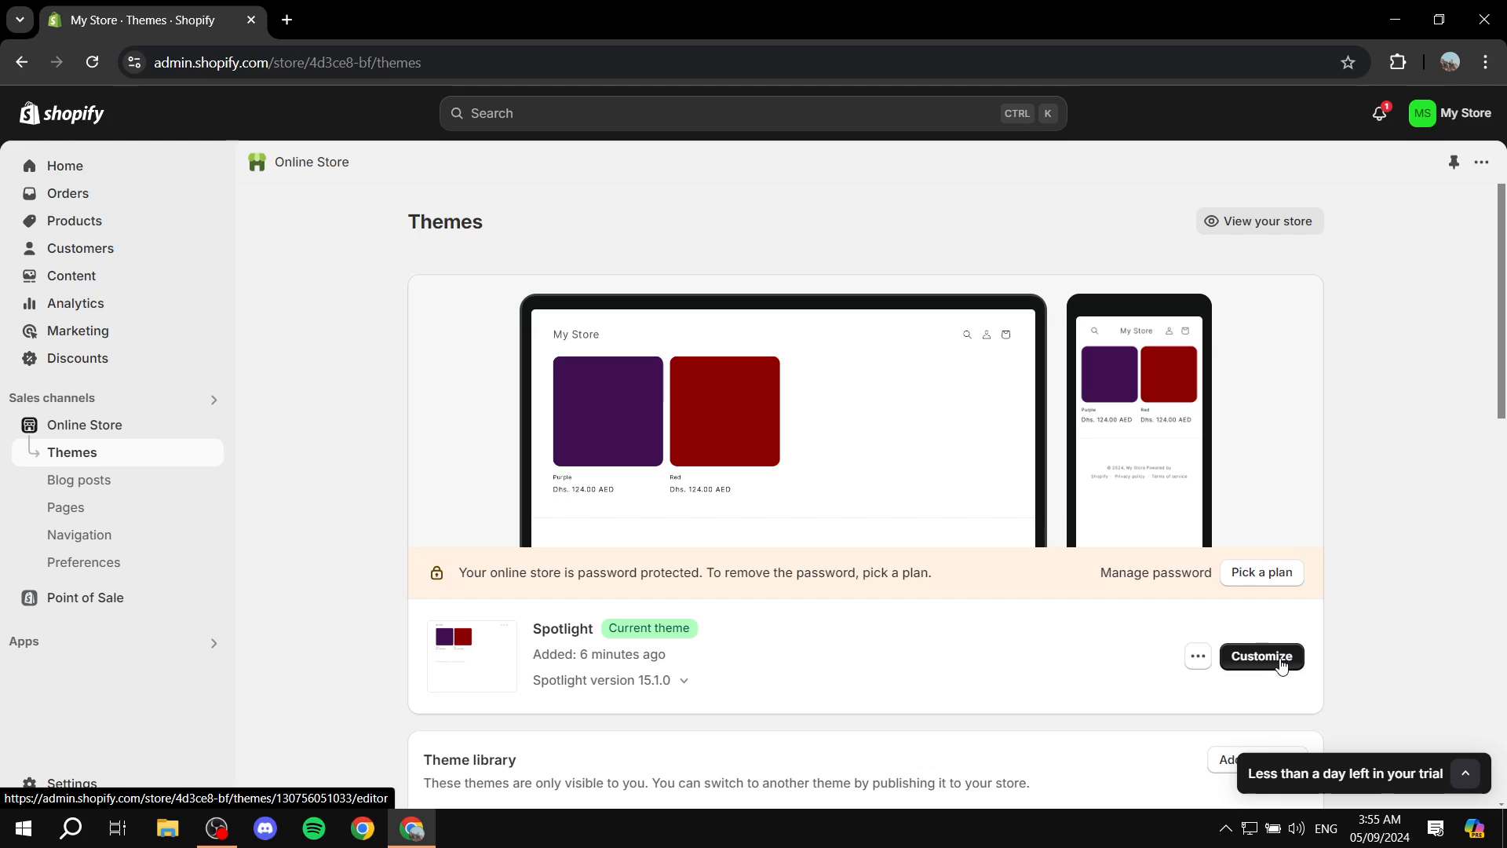
left_click(1260, 656)
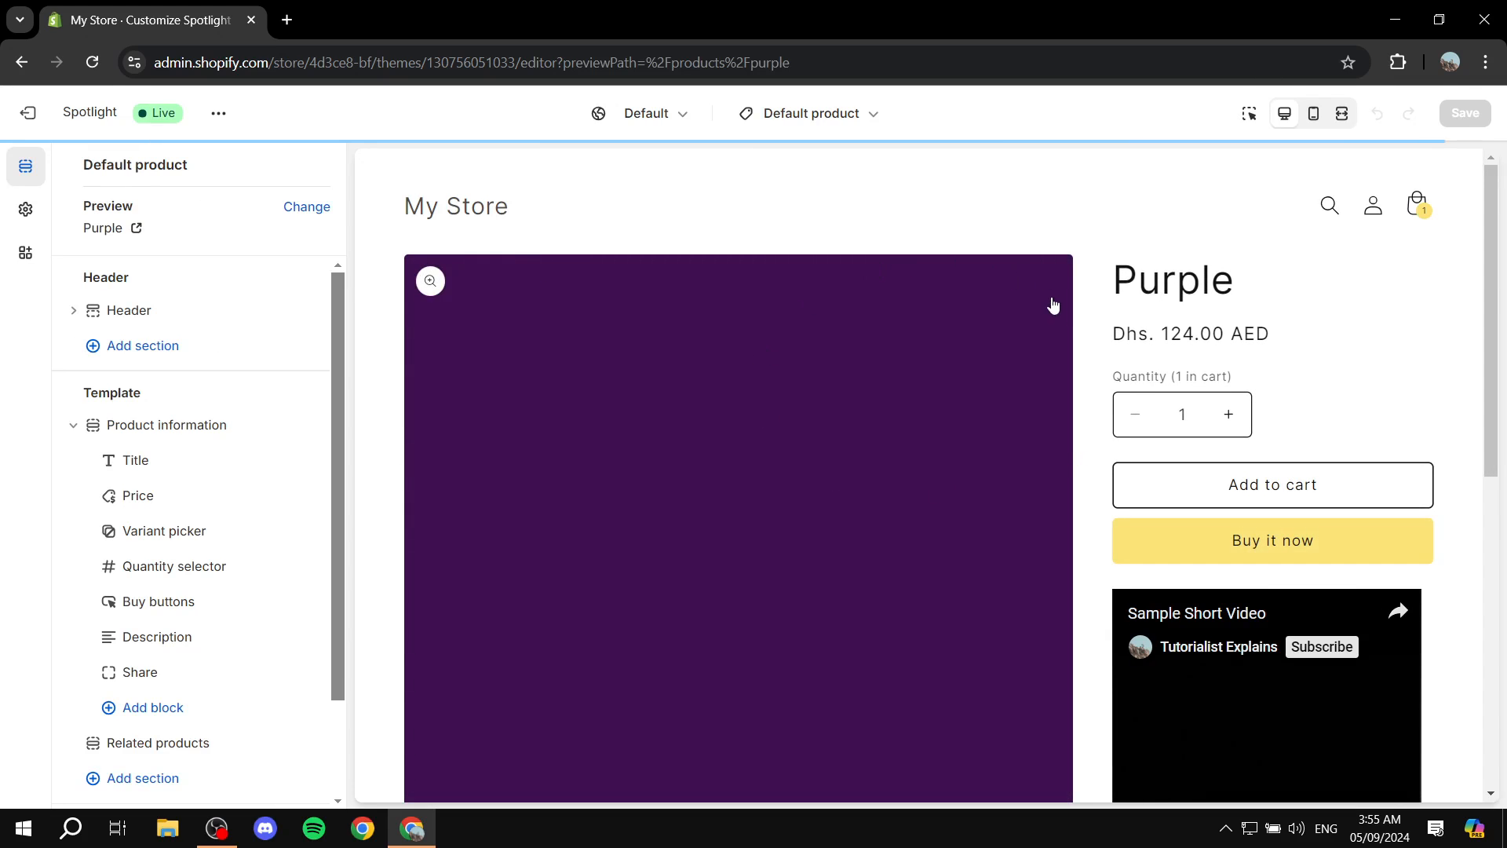
double_click(1172, 280)
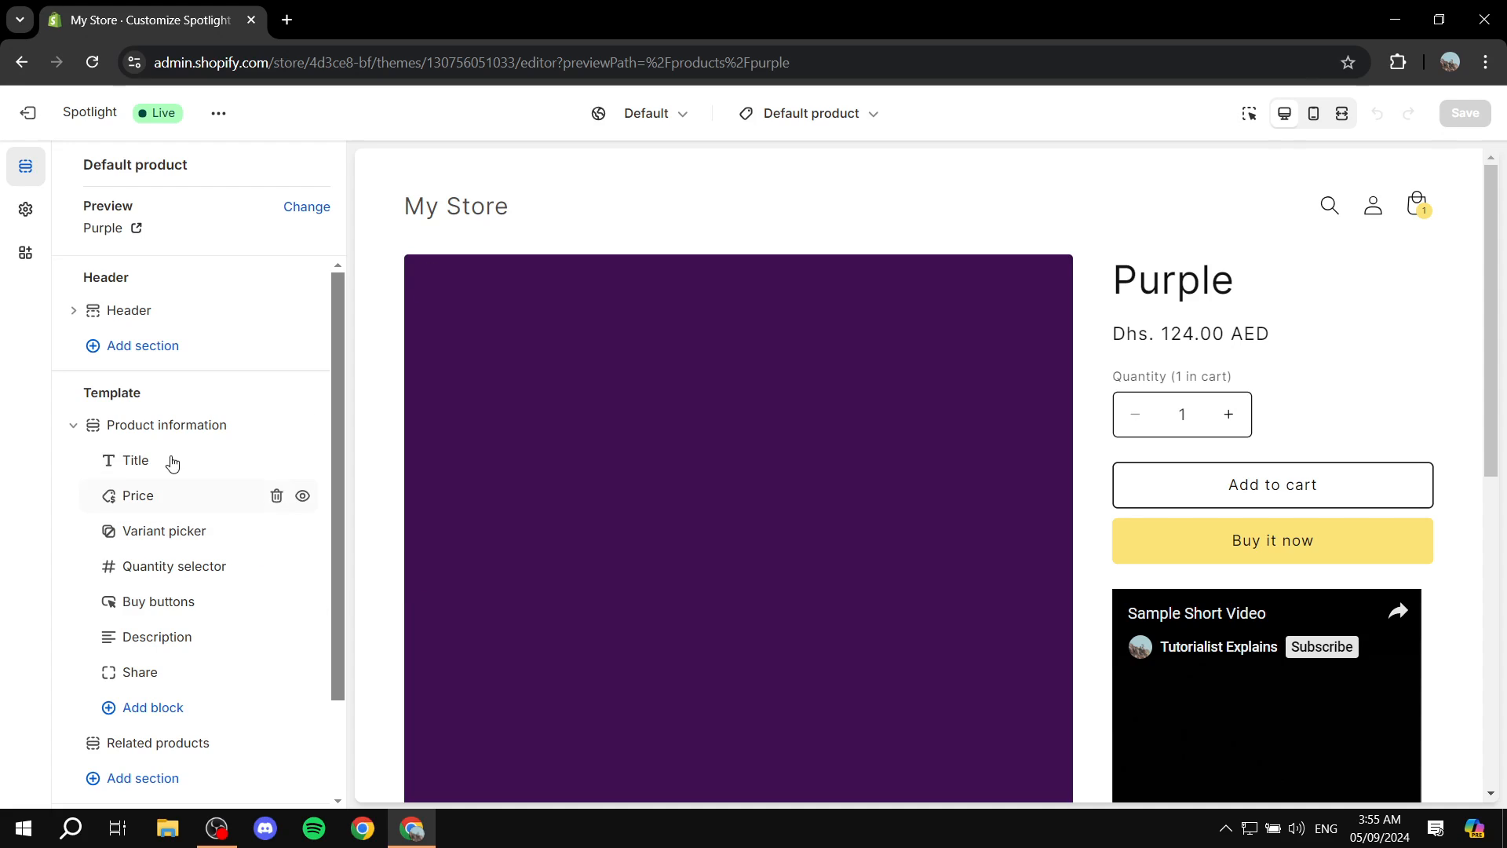
mouse_move(25, 209)
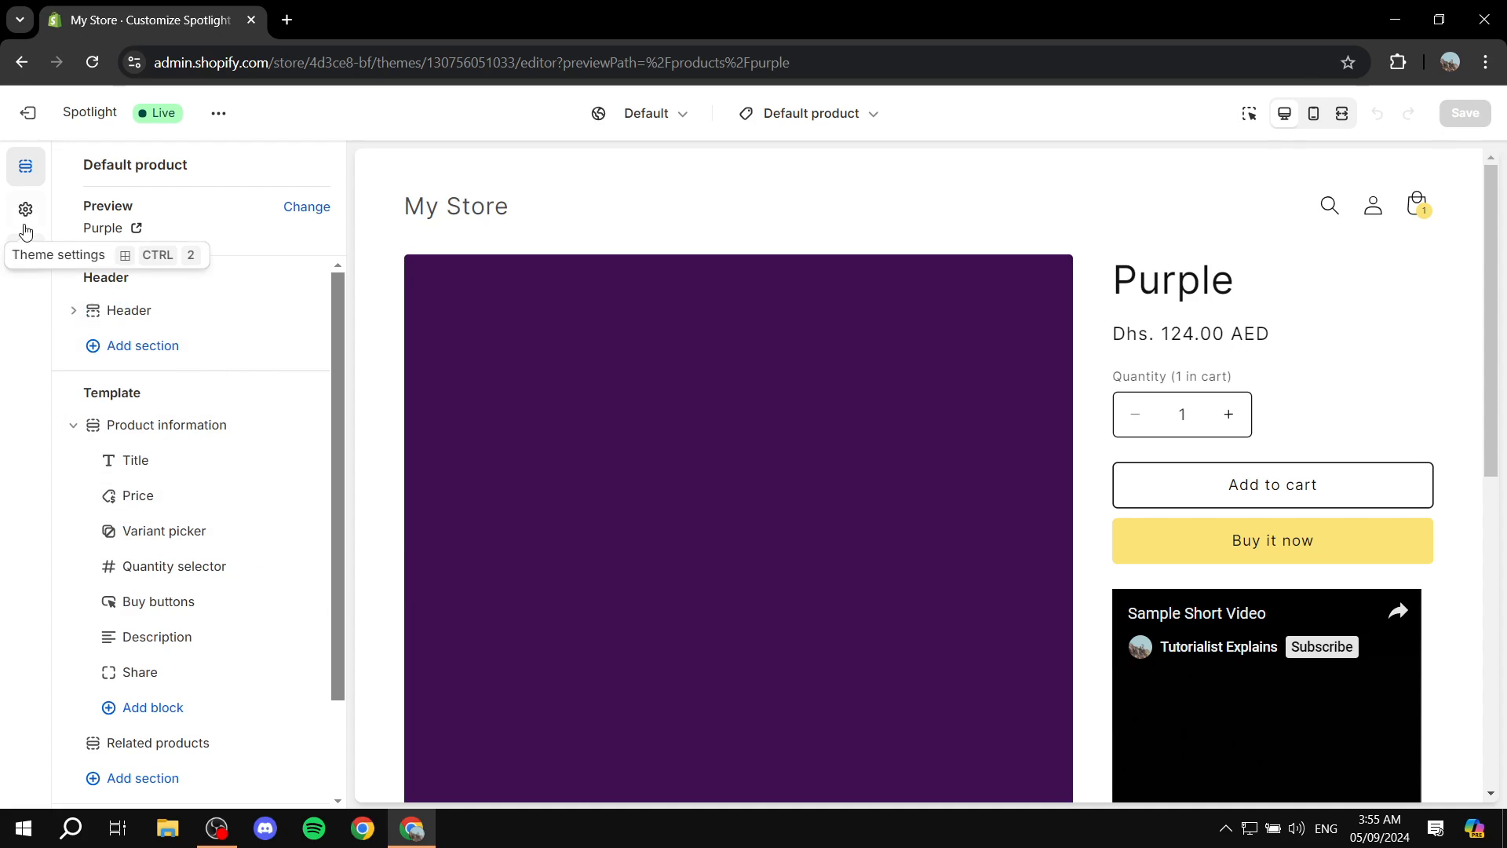
left_click(25, 209)
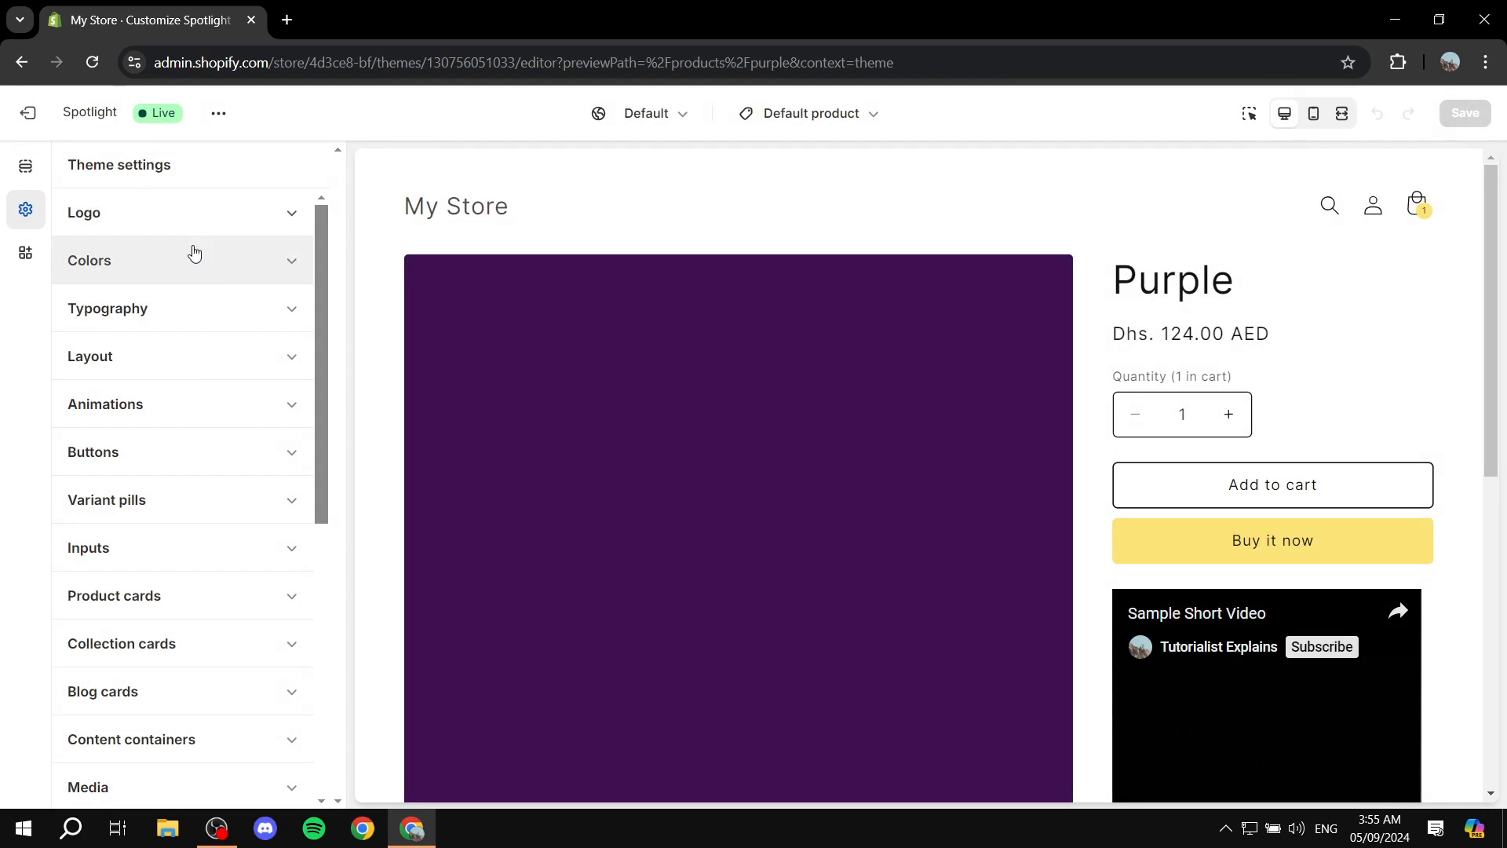
mouse_move(210, 452)
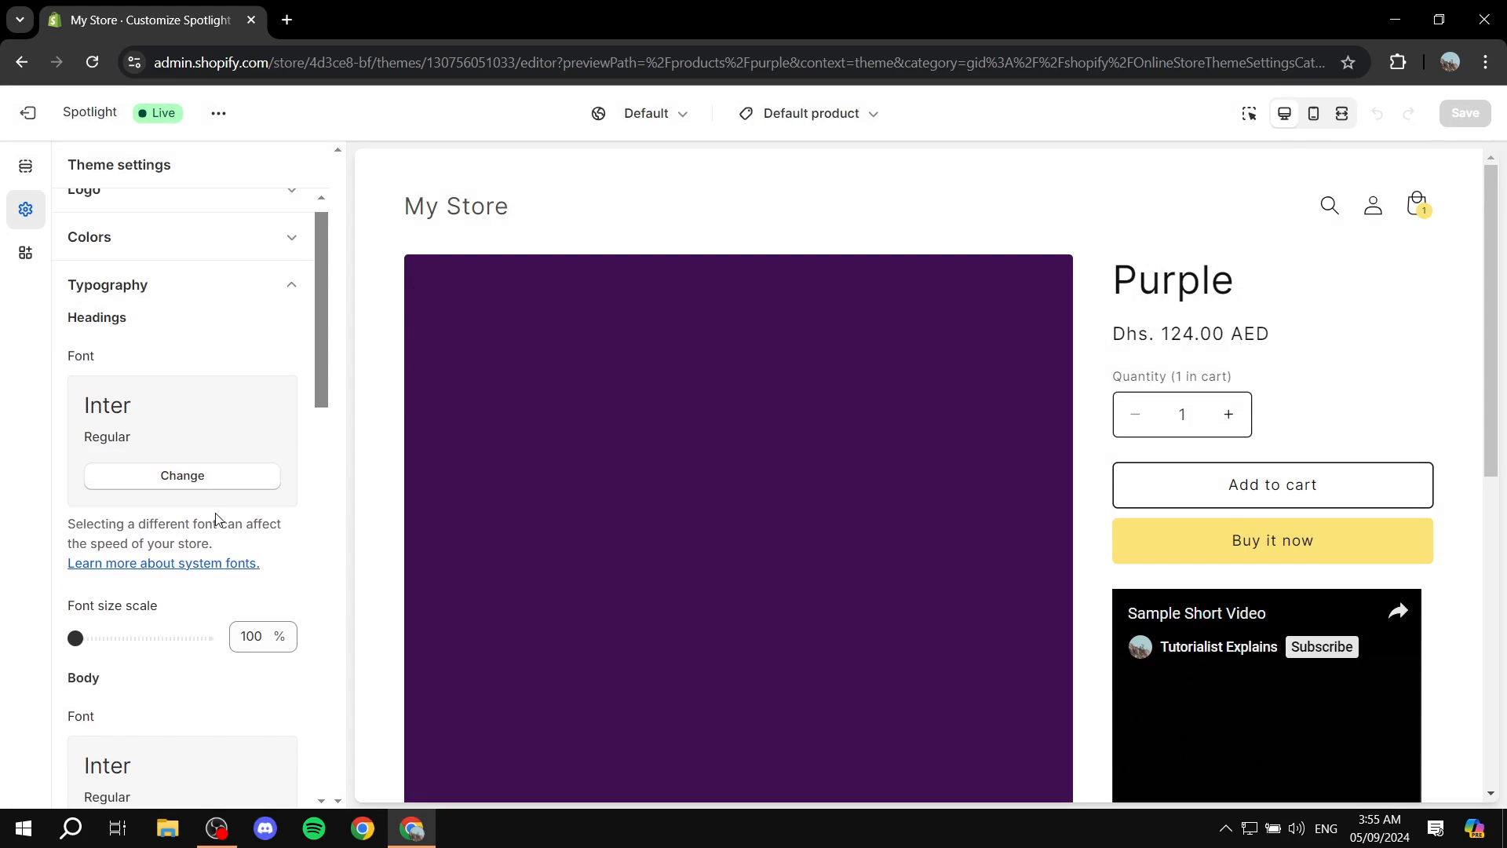
scroll("down", 3)
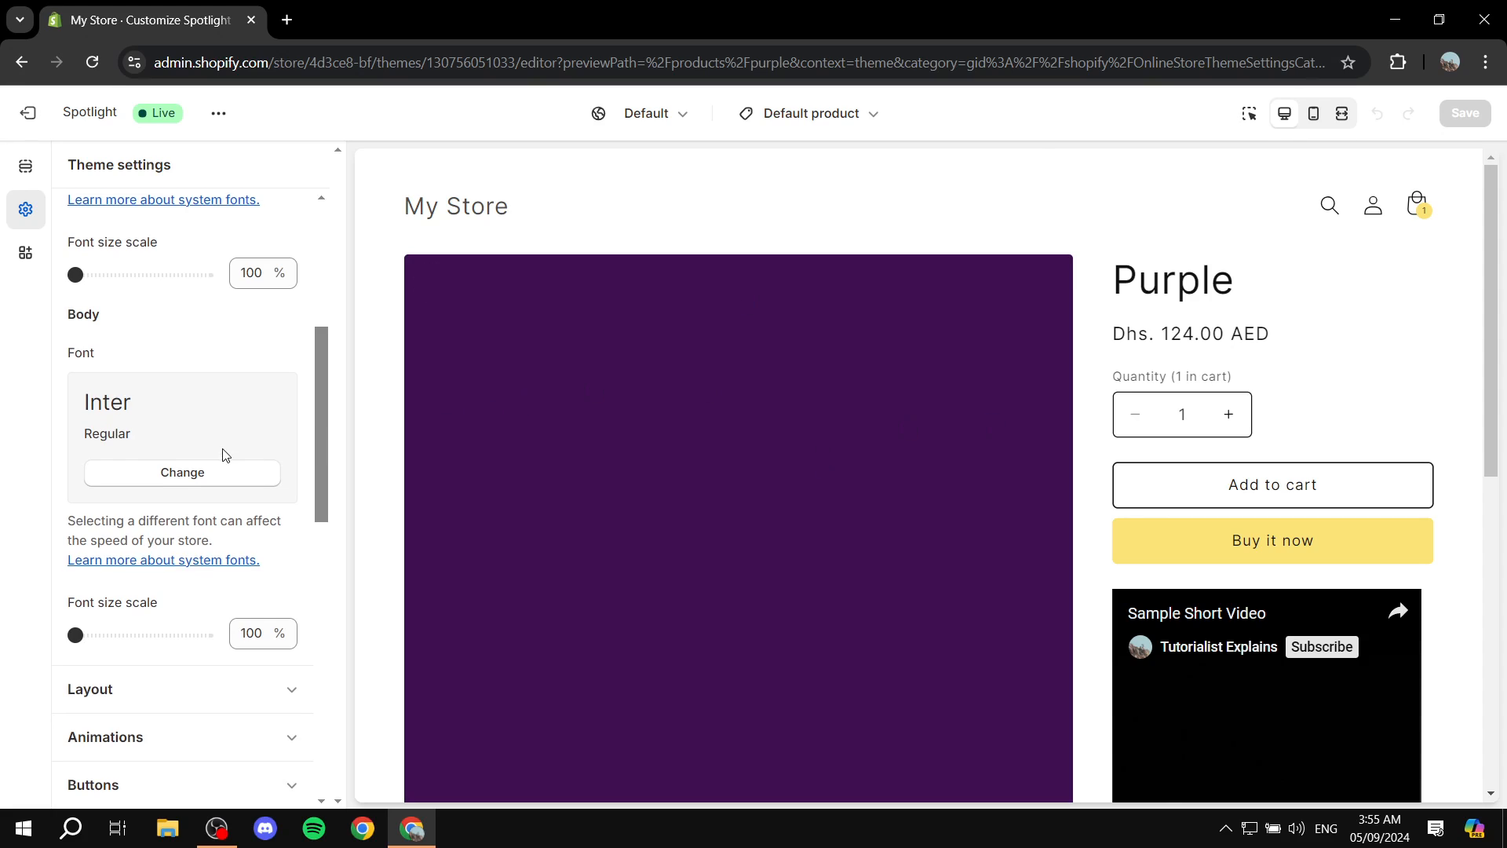
scroll("up", 3)
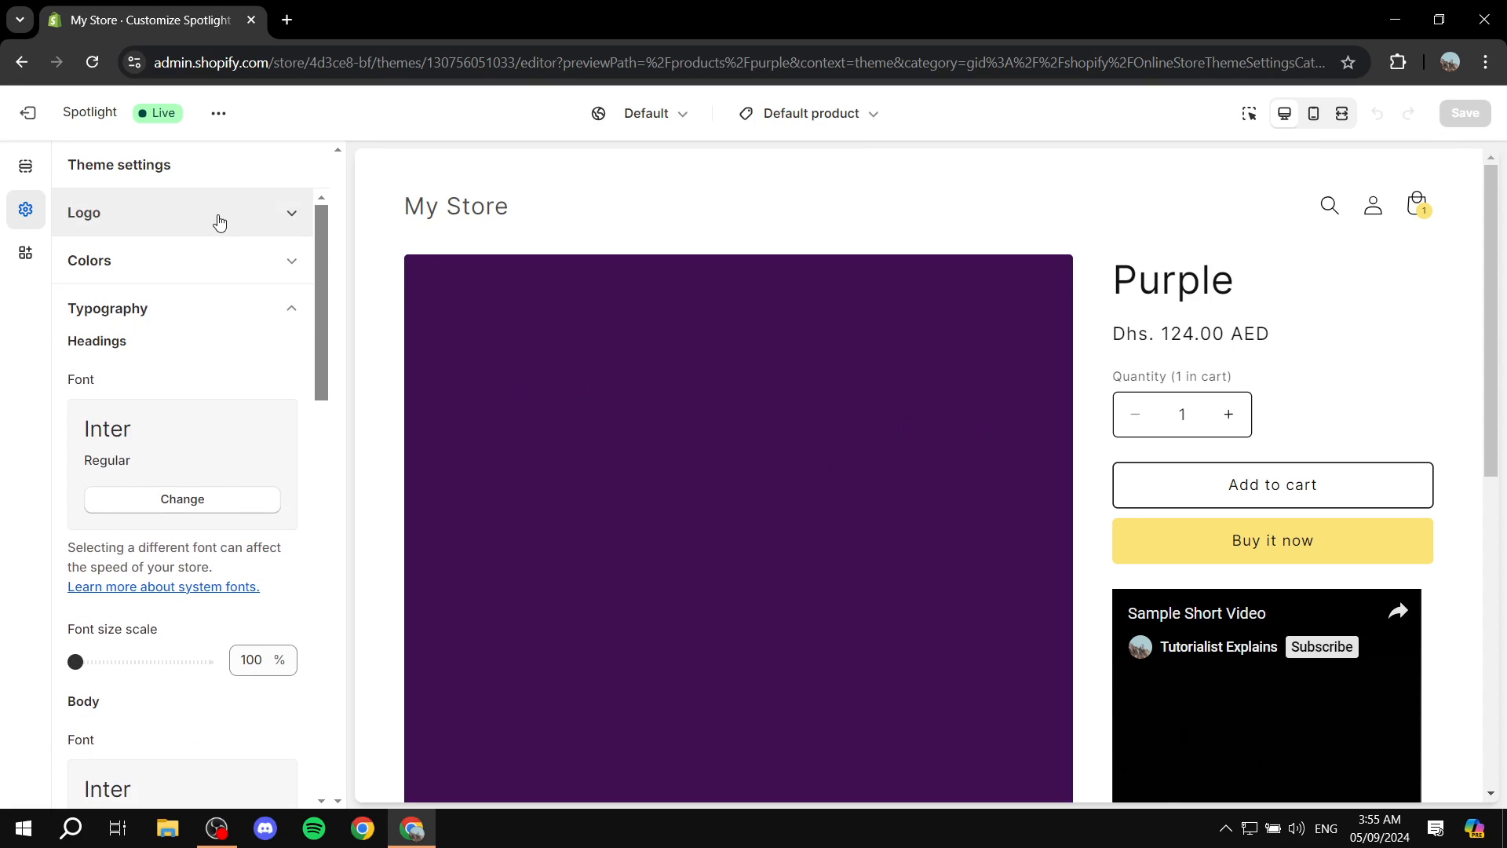
left_click(26, 165)
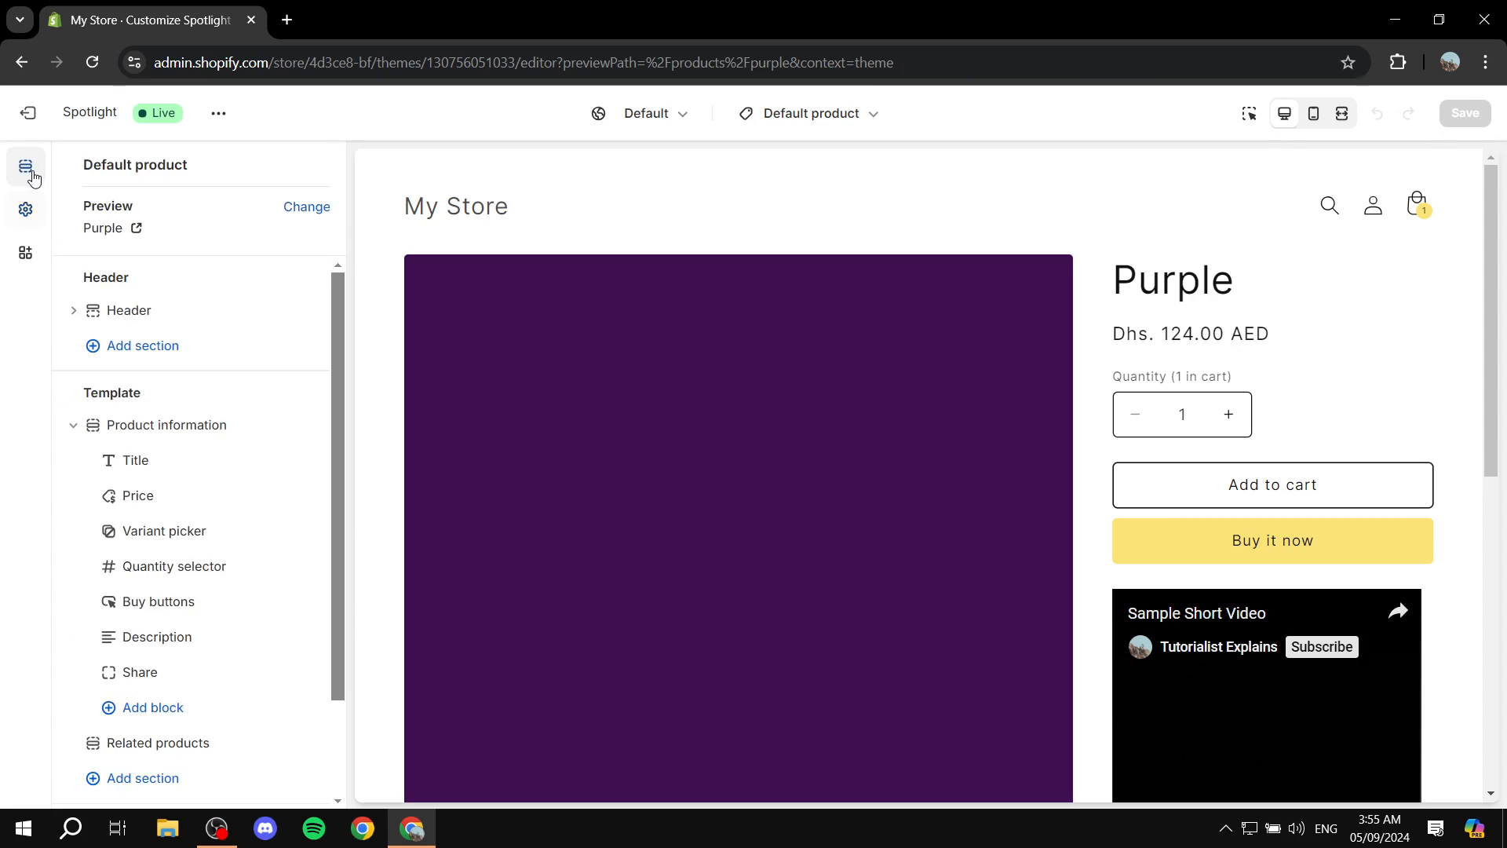
scroll("down", 3)
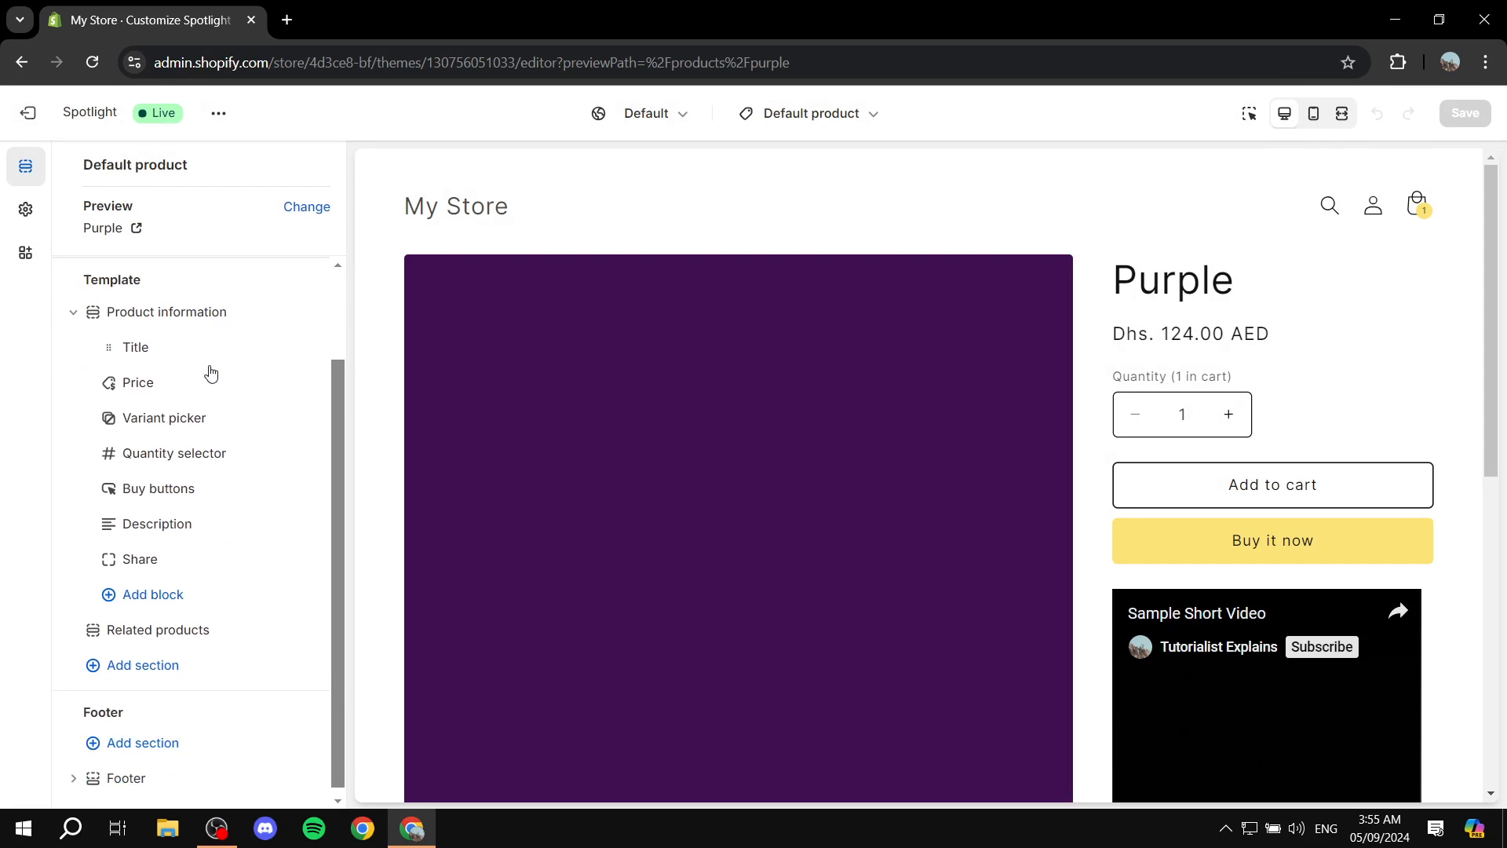
Show the Spotlight theme-wide settings panel with its lower categories.
left_click(25, 209)
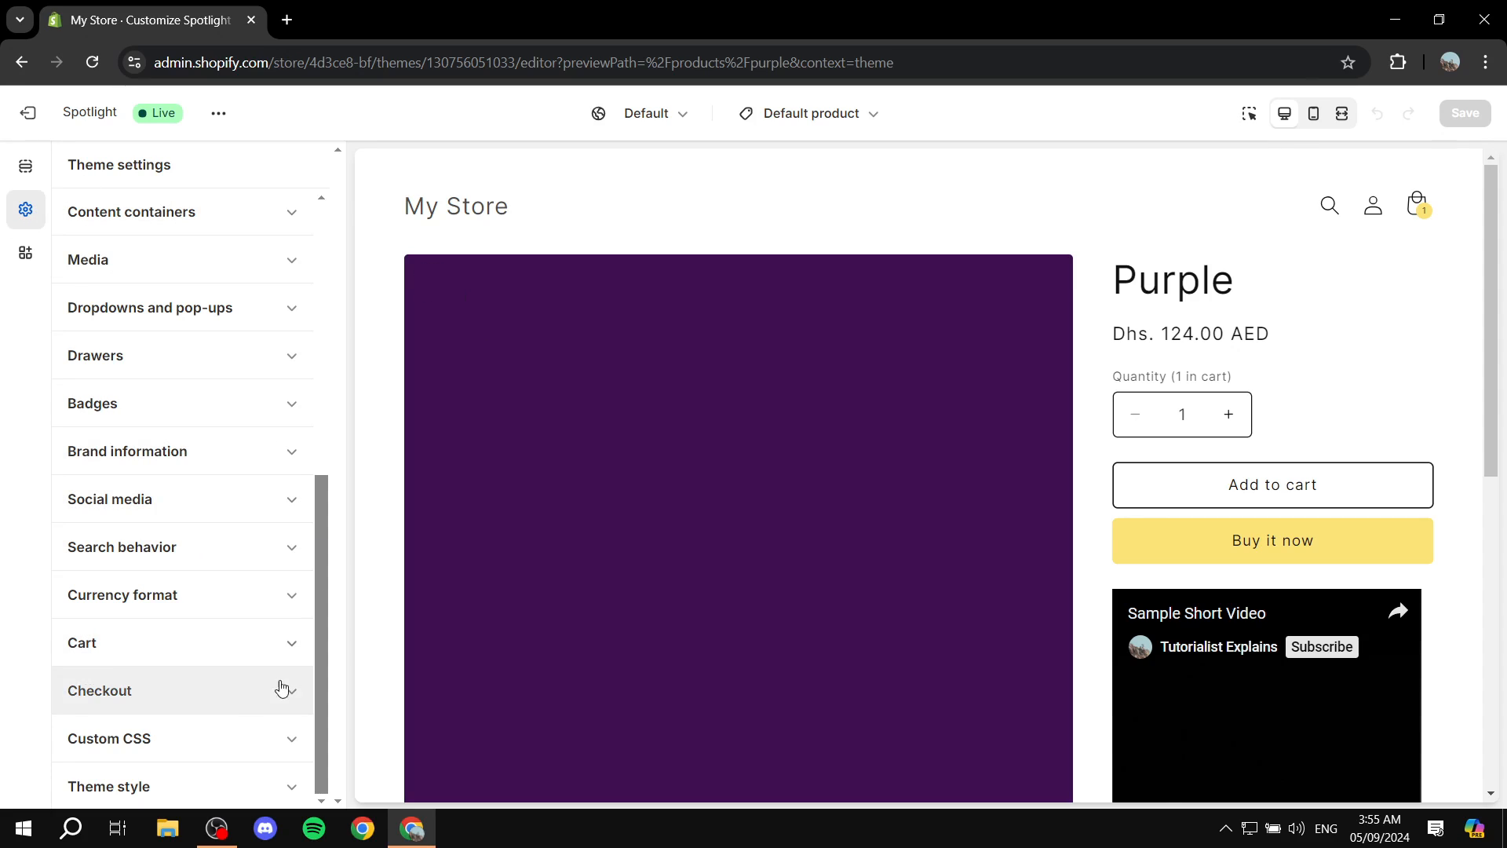
mouse_move(196, 750)
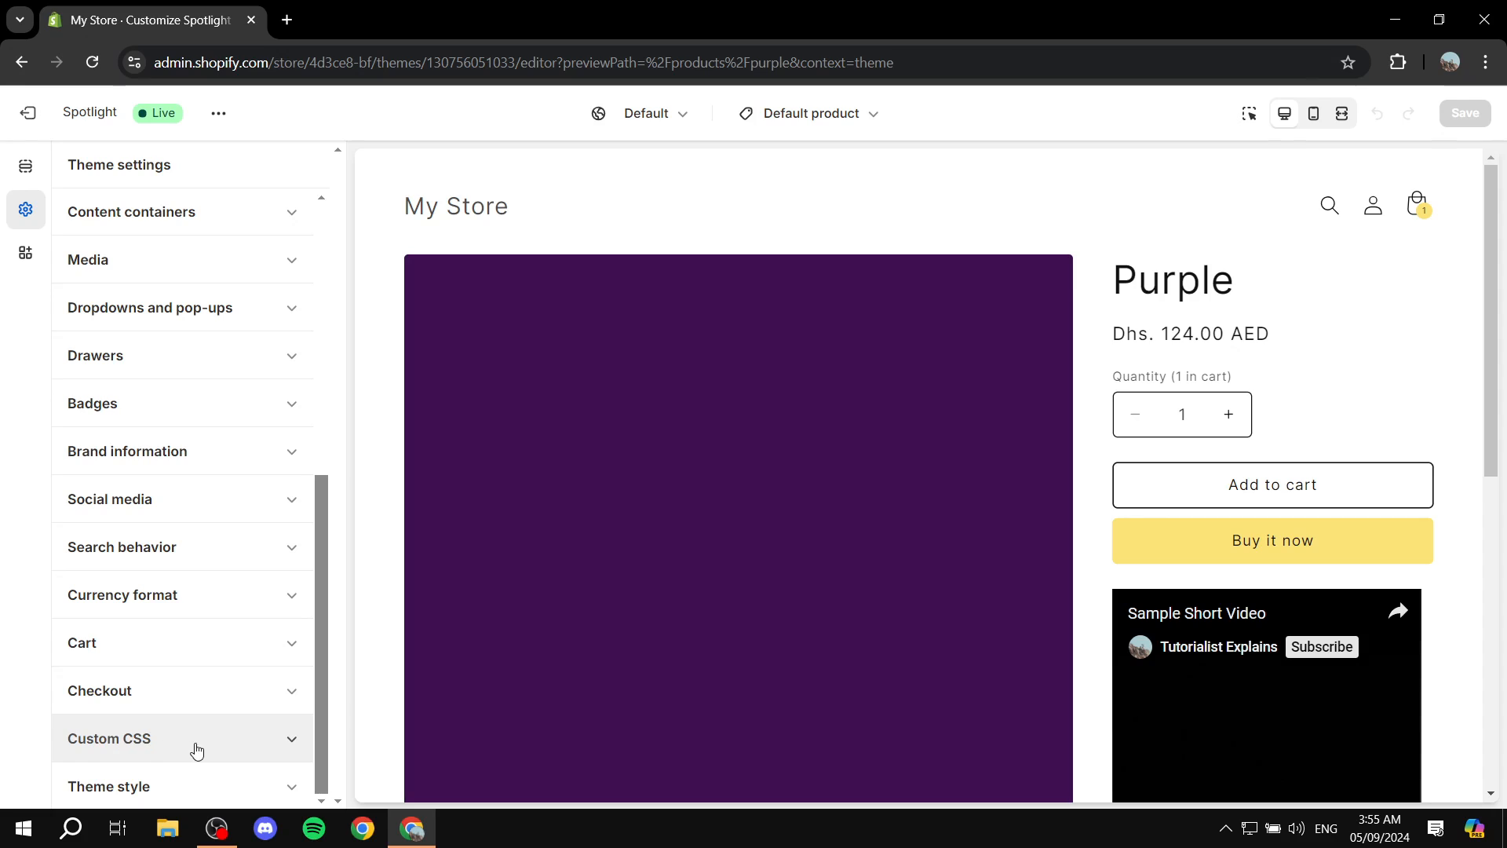
mouse_move(132, 720)
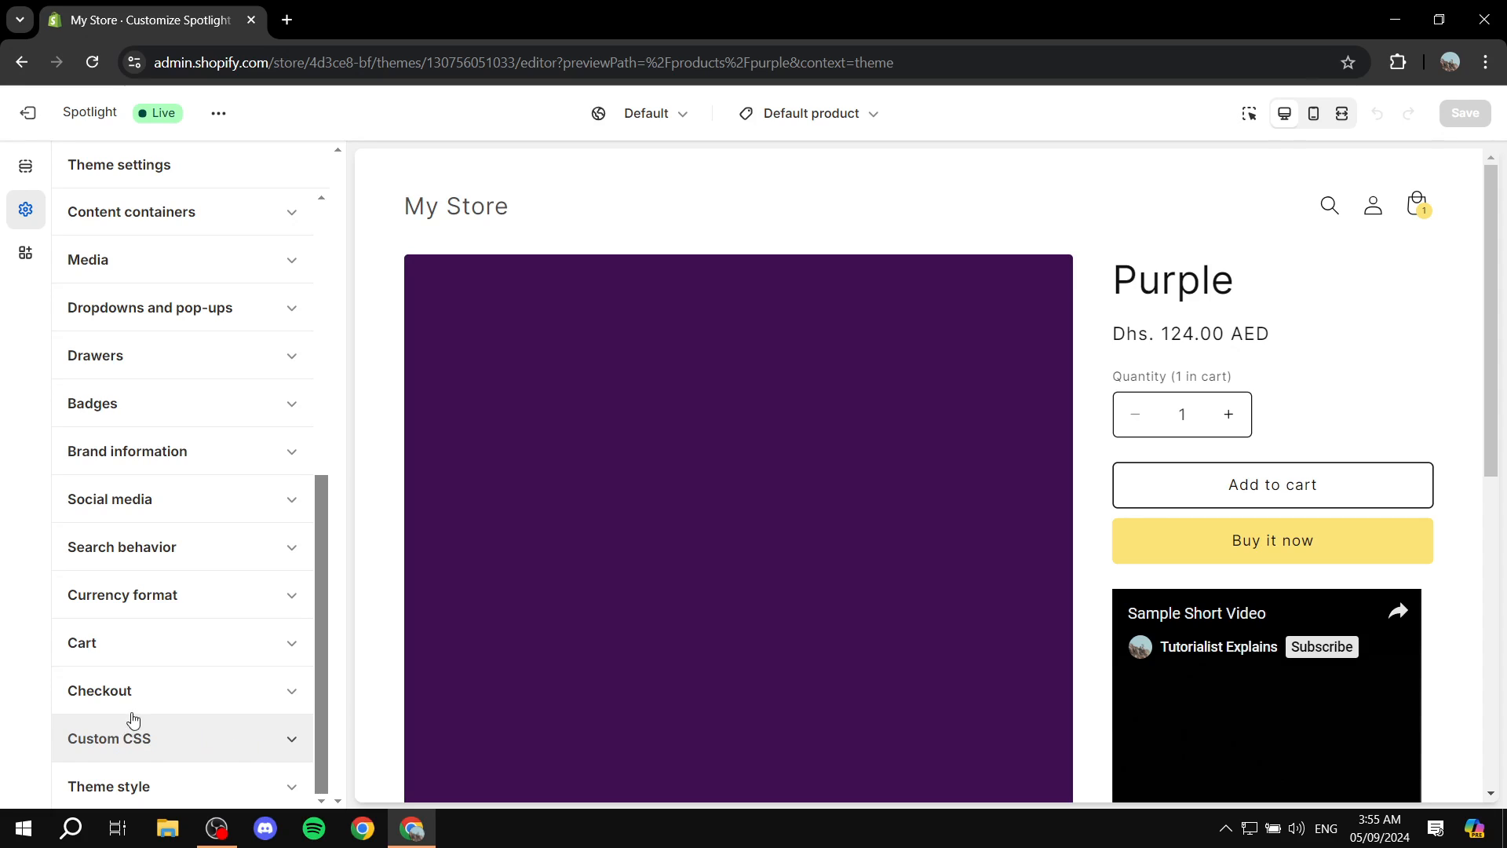
mouse_move(247, 731)
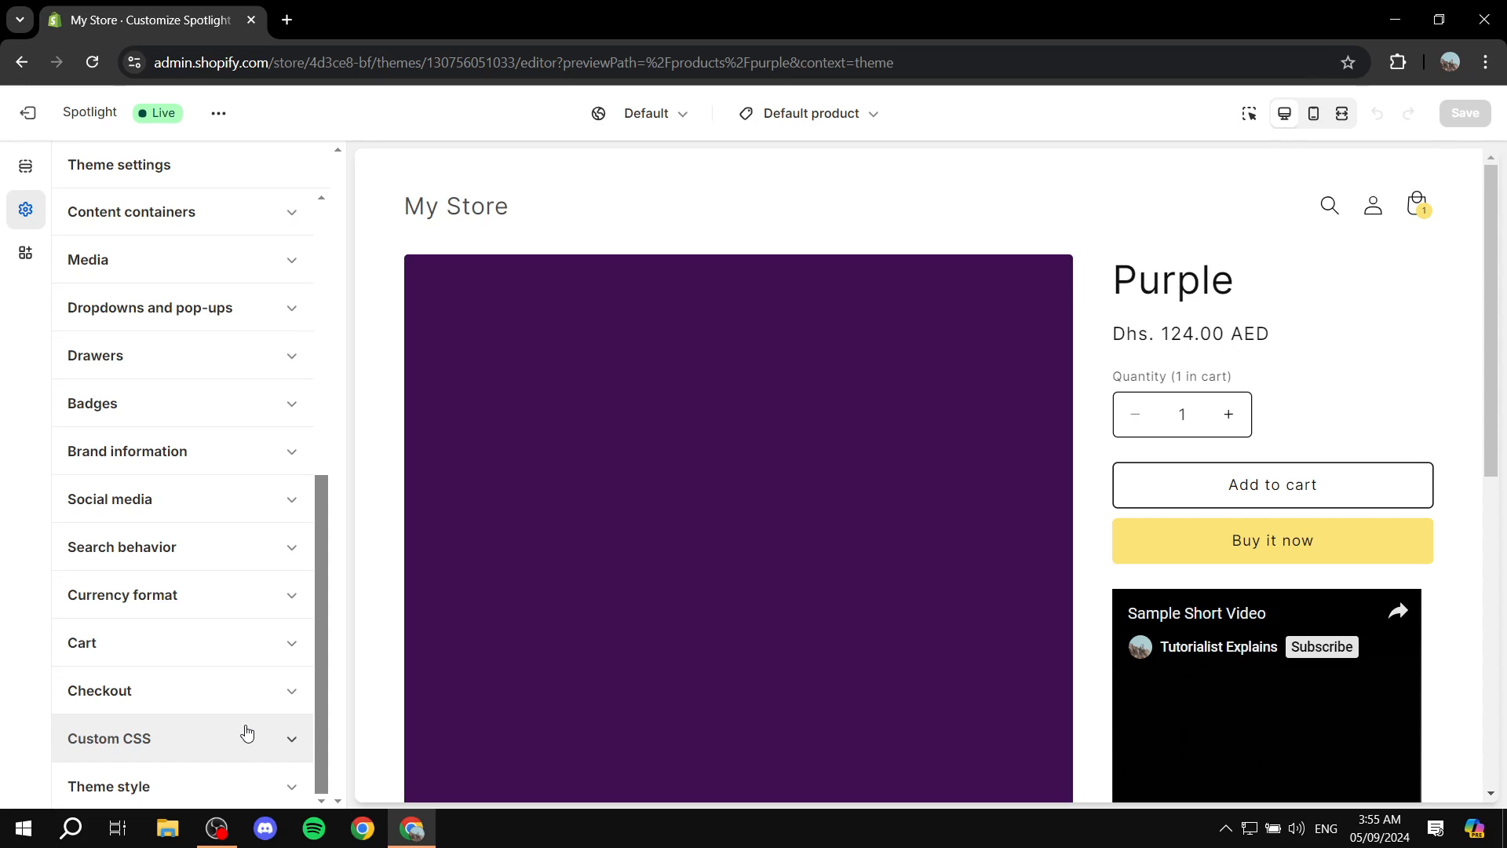
mouse_move(197, 375)
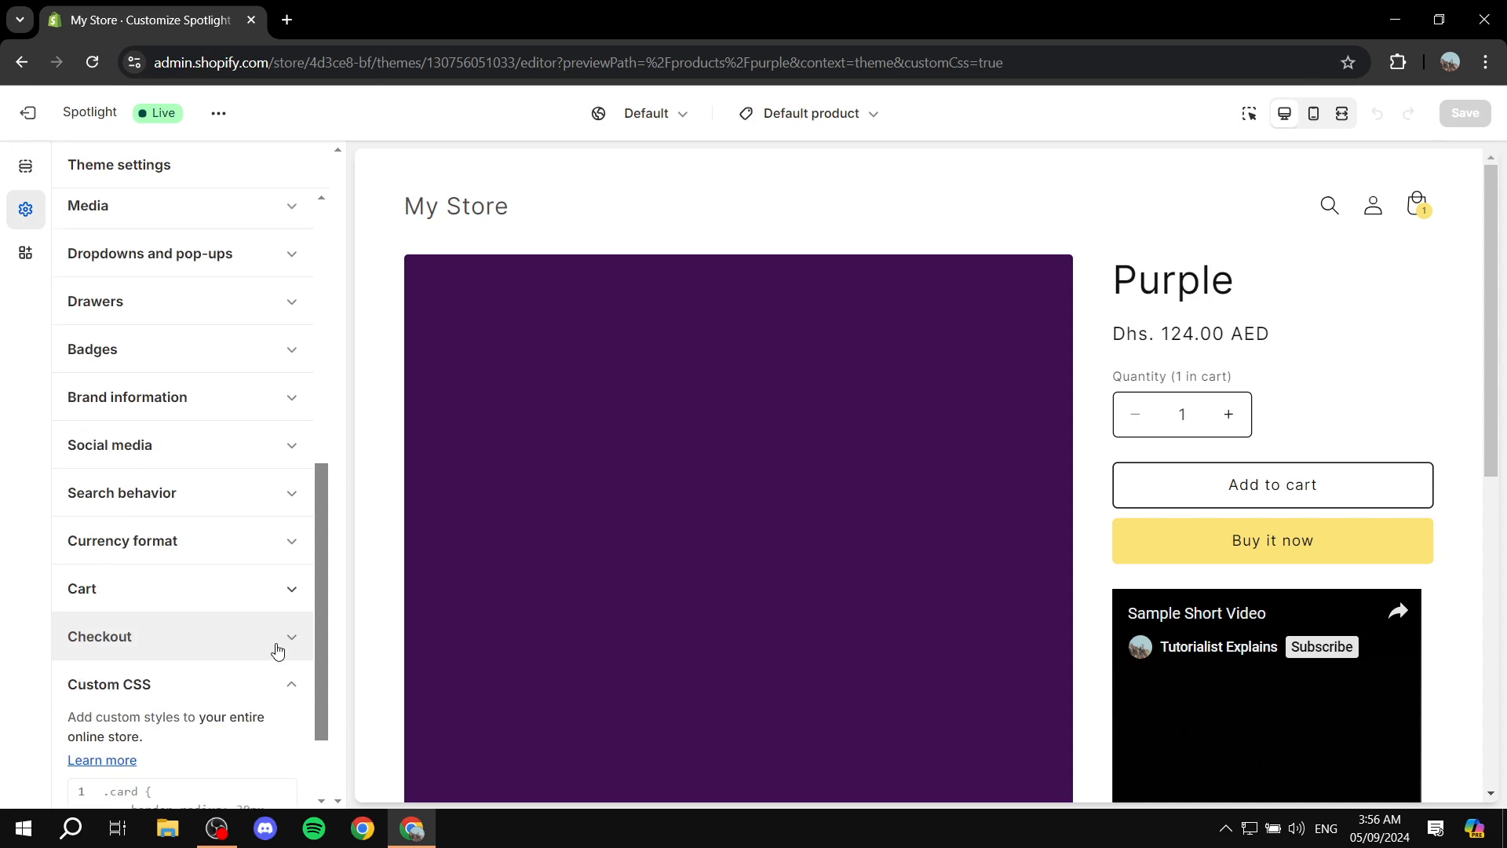
Replace the Custom CSS with a .product__title h1 rule setting font-size 30px.
scroll("down", 3)
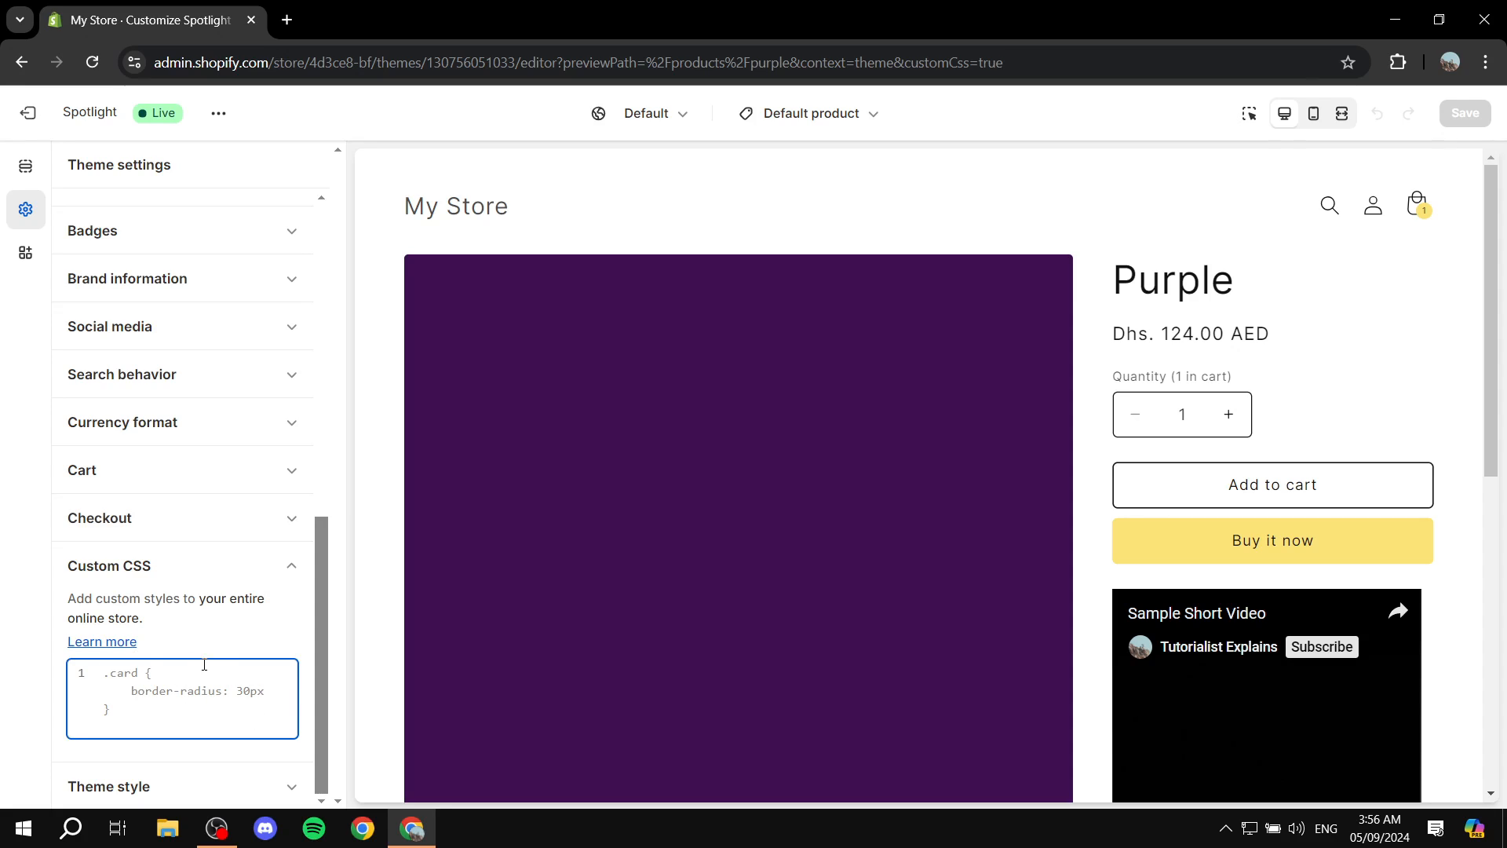
type(".product__title h1 {")
type("font-size: 30px;")
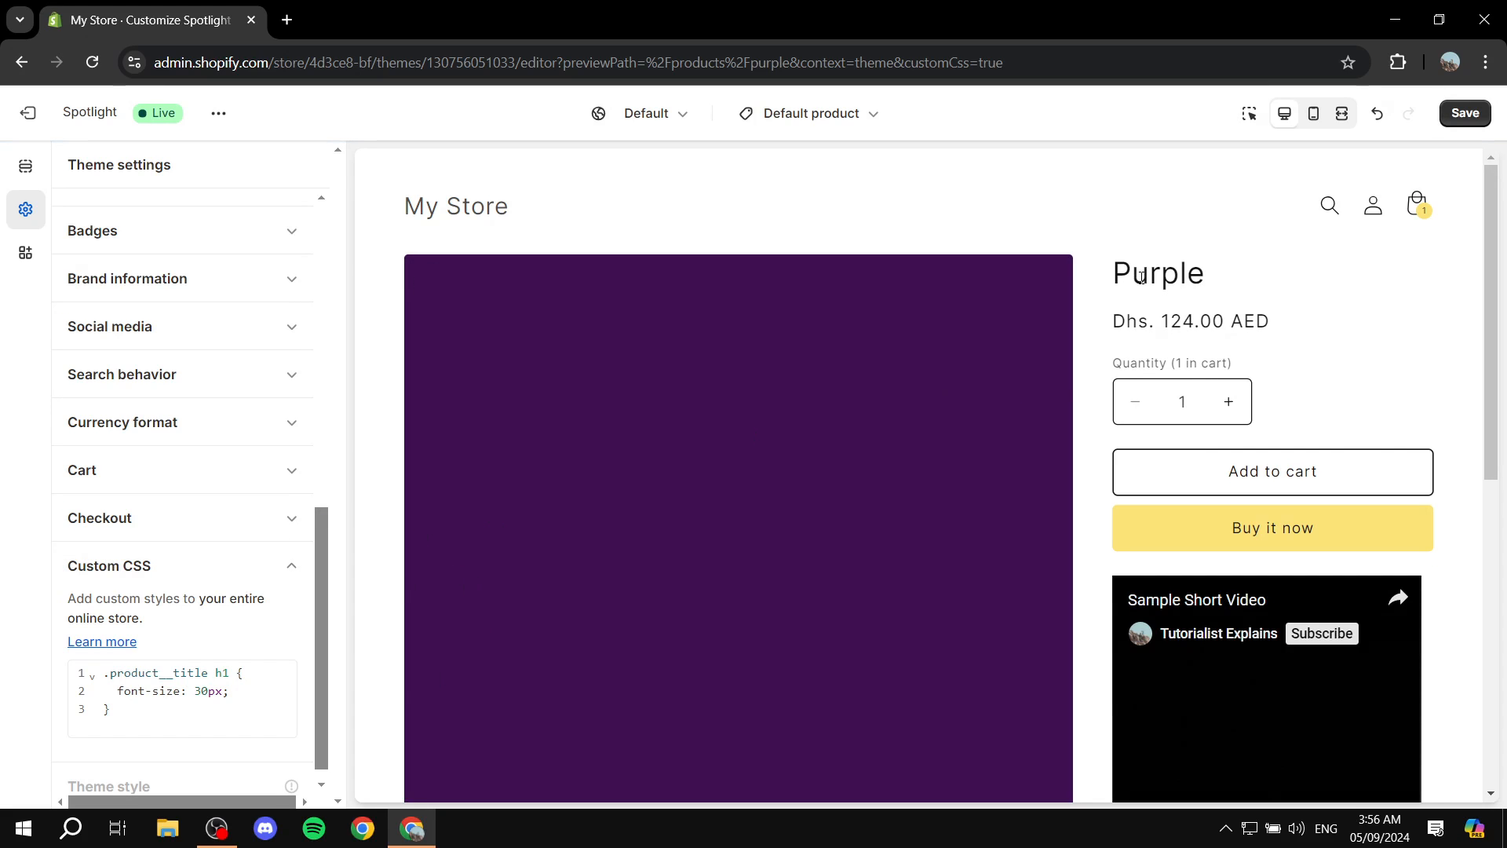
mouse_move(1214, 309)
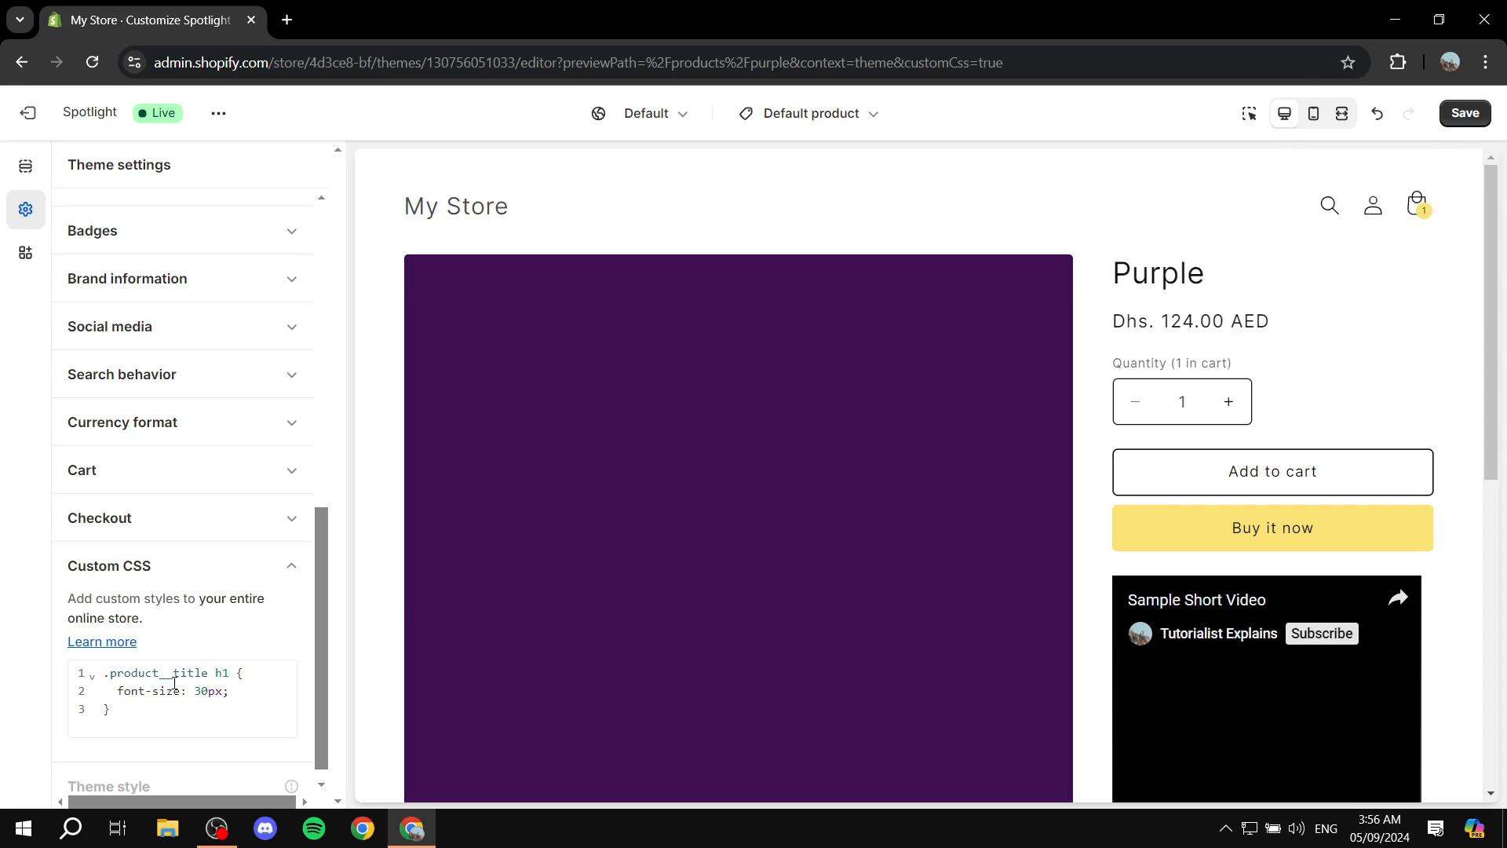
left_click(264, 690)
type("5")
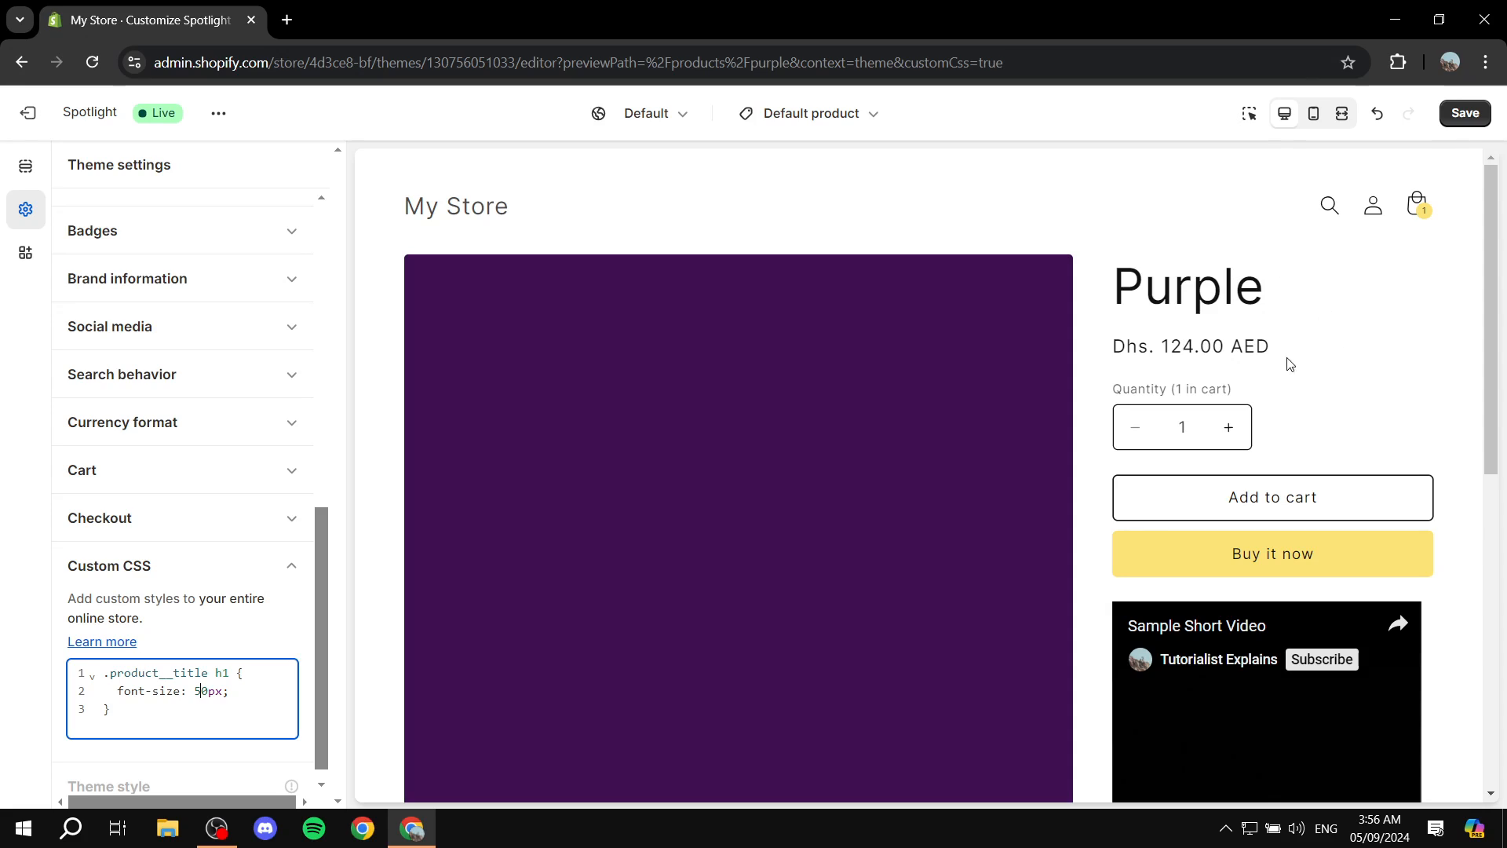
mouse_move(1271, 273)
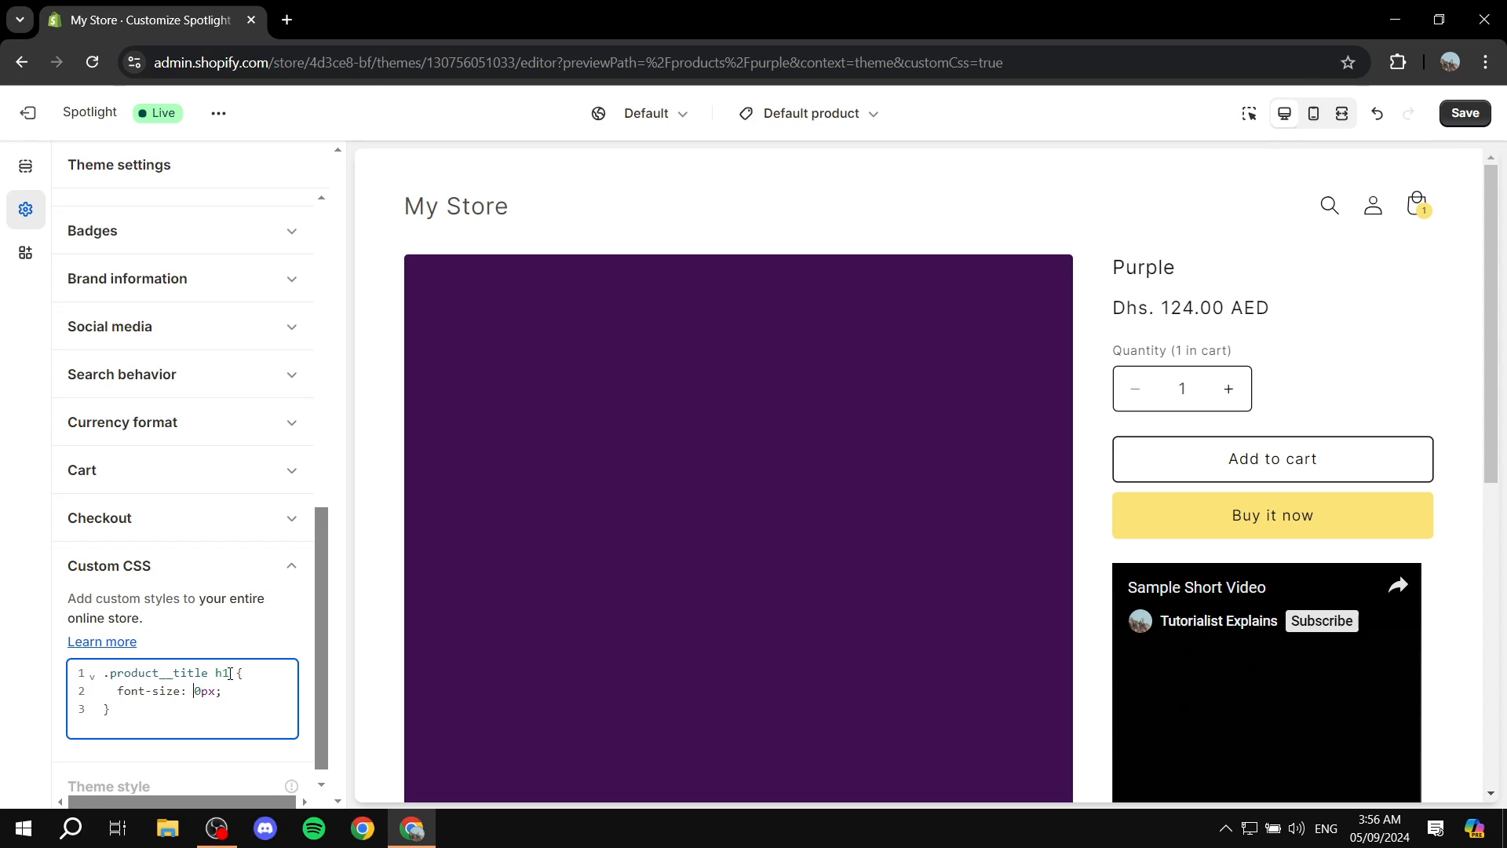
type("3")
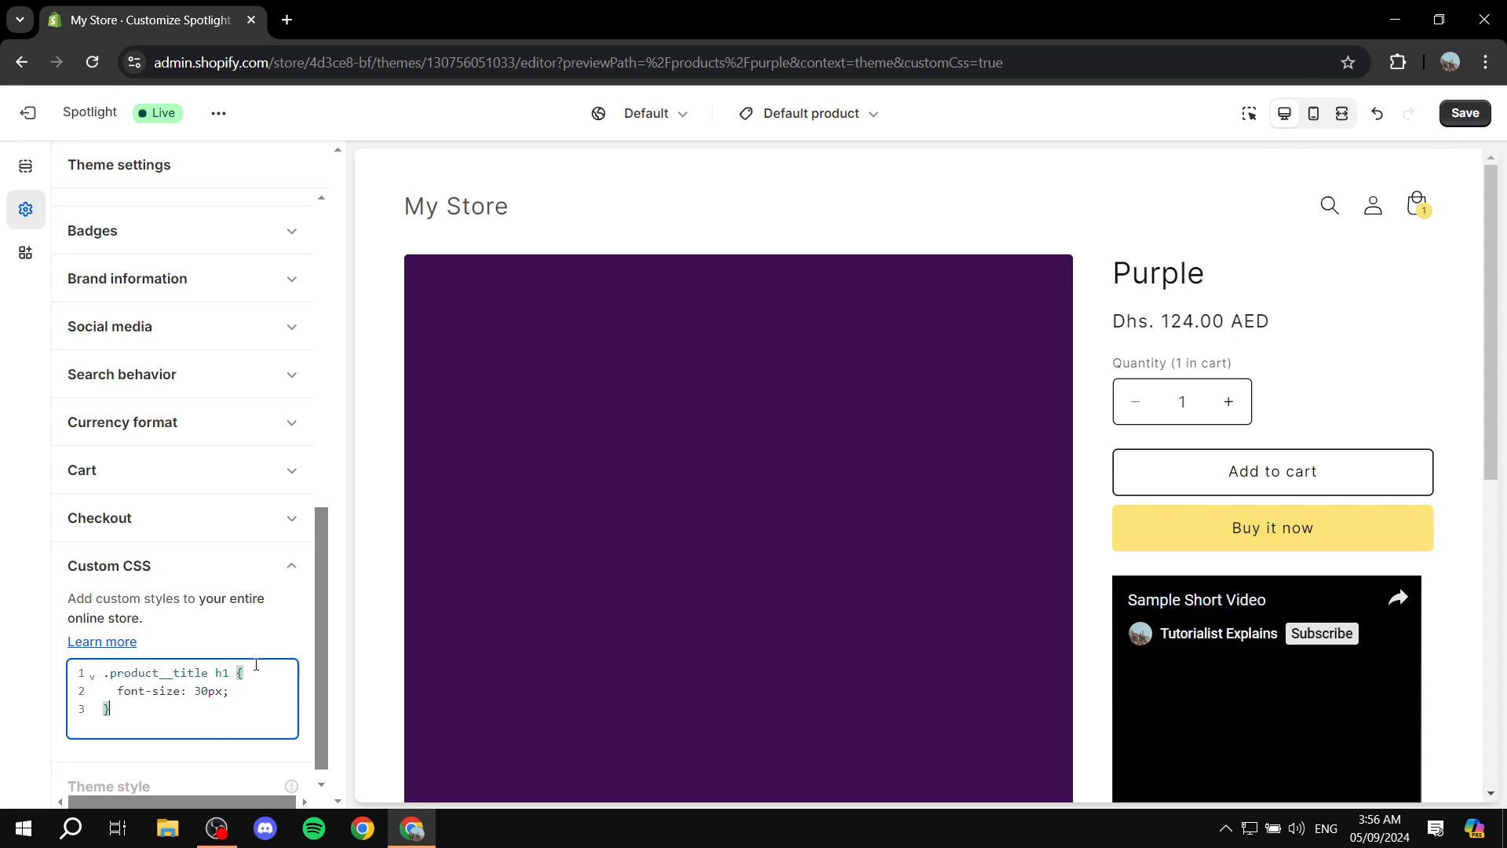
Save the 30px title CSS to Spotlight and return to the Themes admin page.
left_click(1465, 113)
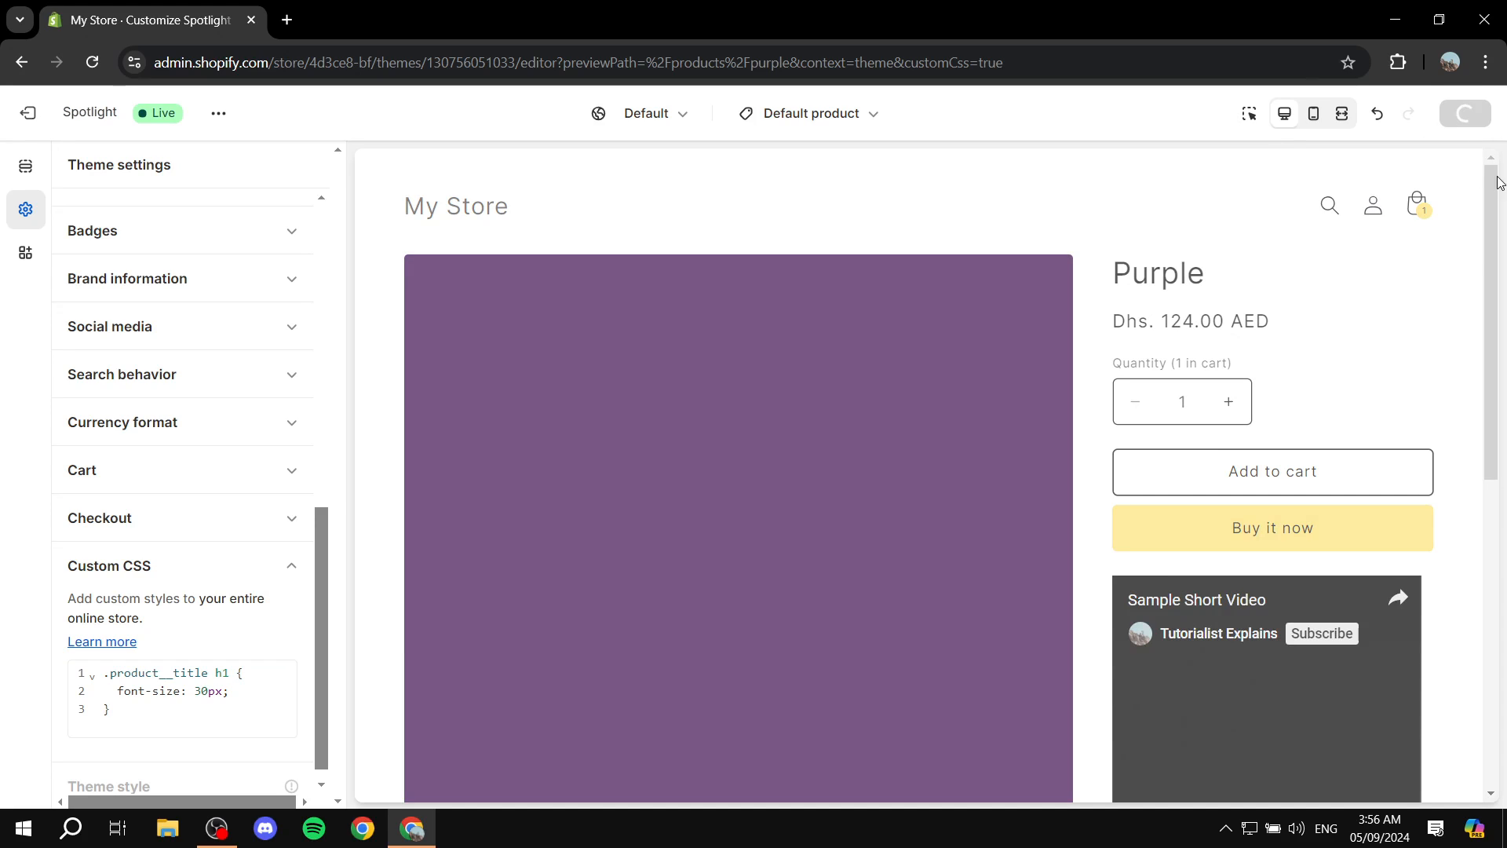
left_click(1465, 113)
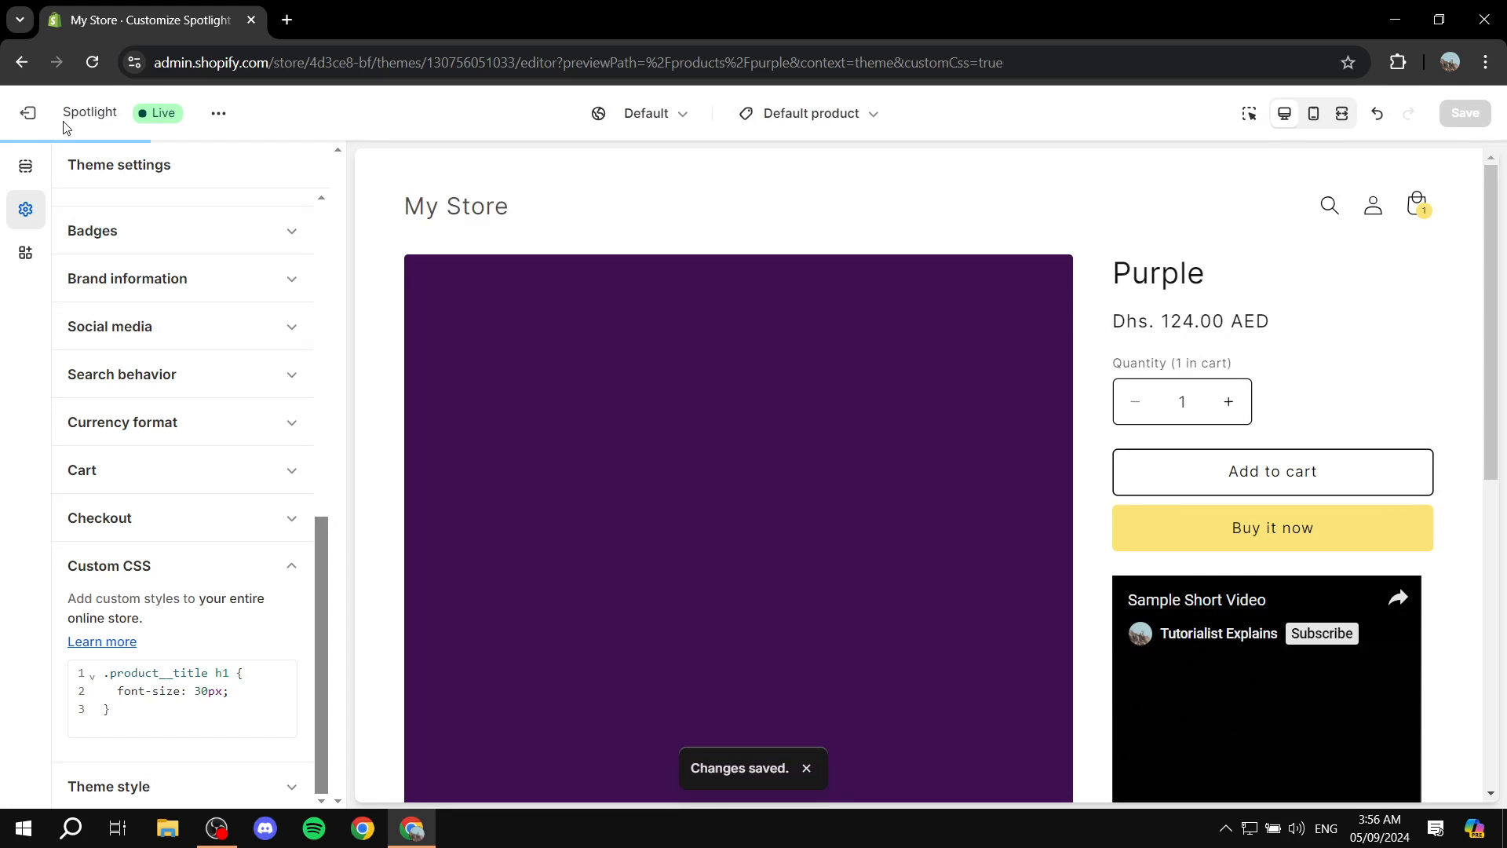
left_click(29, 113)
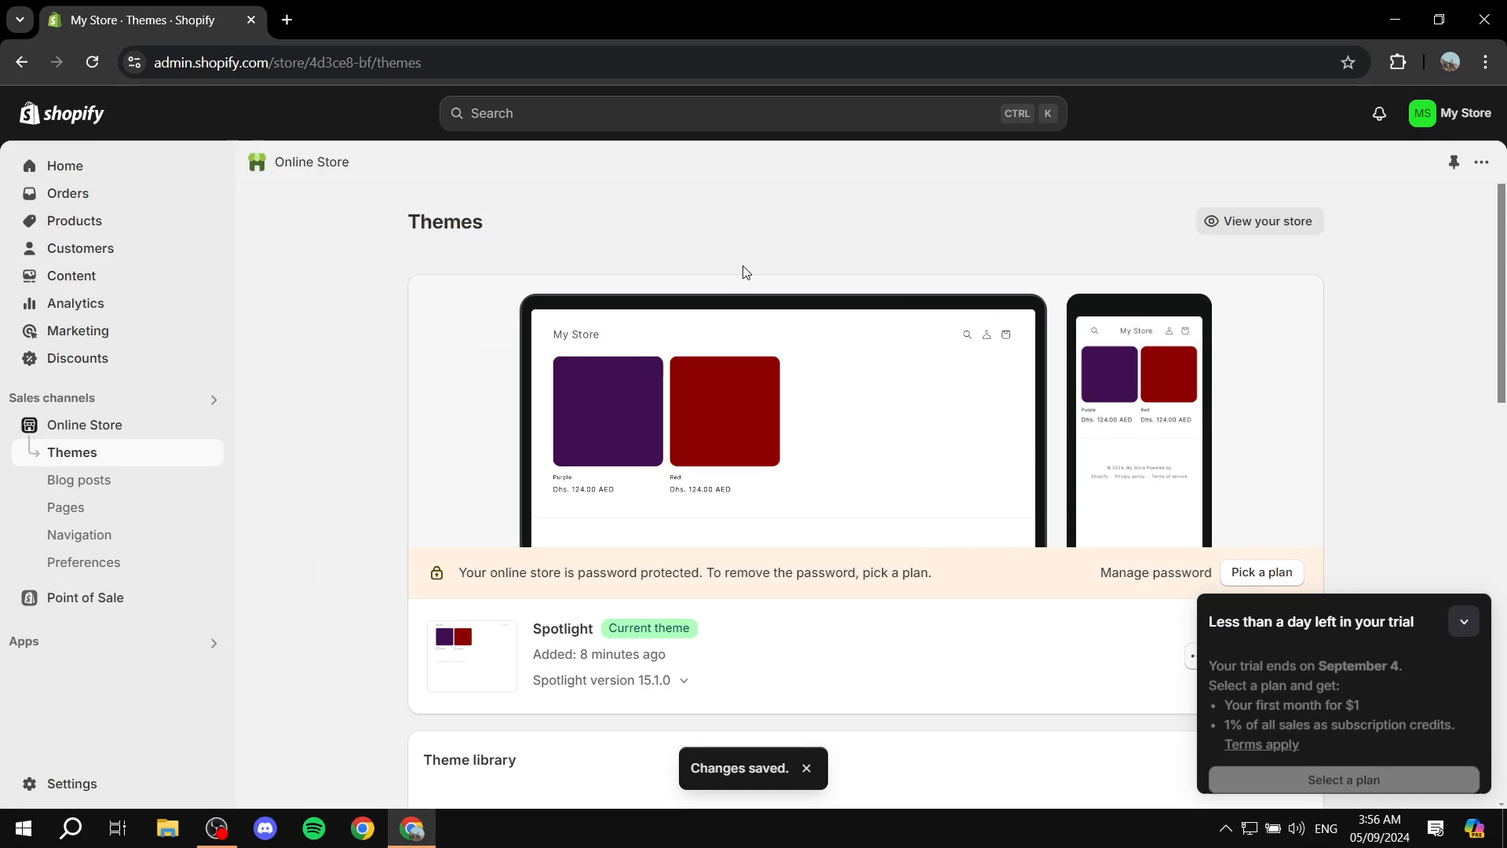
left_click(1464, 621)
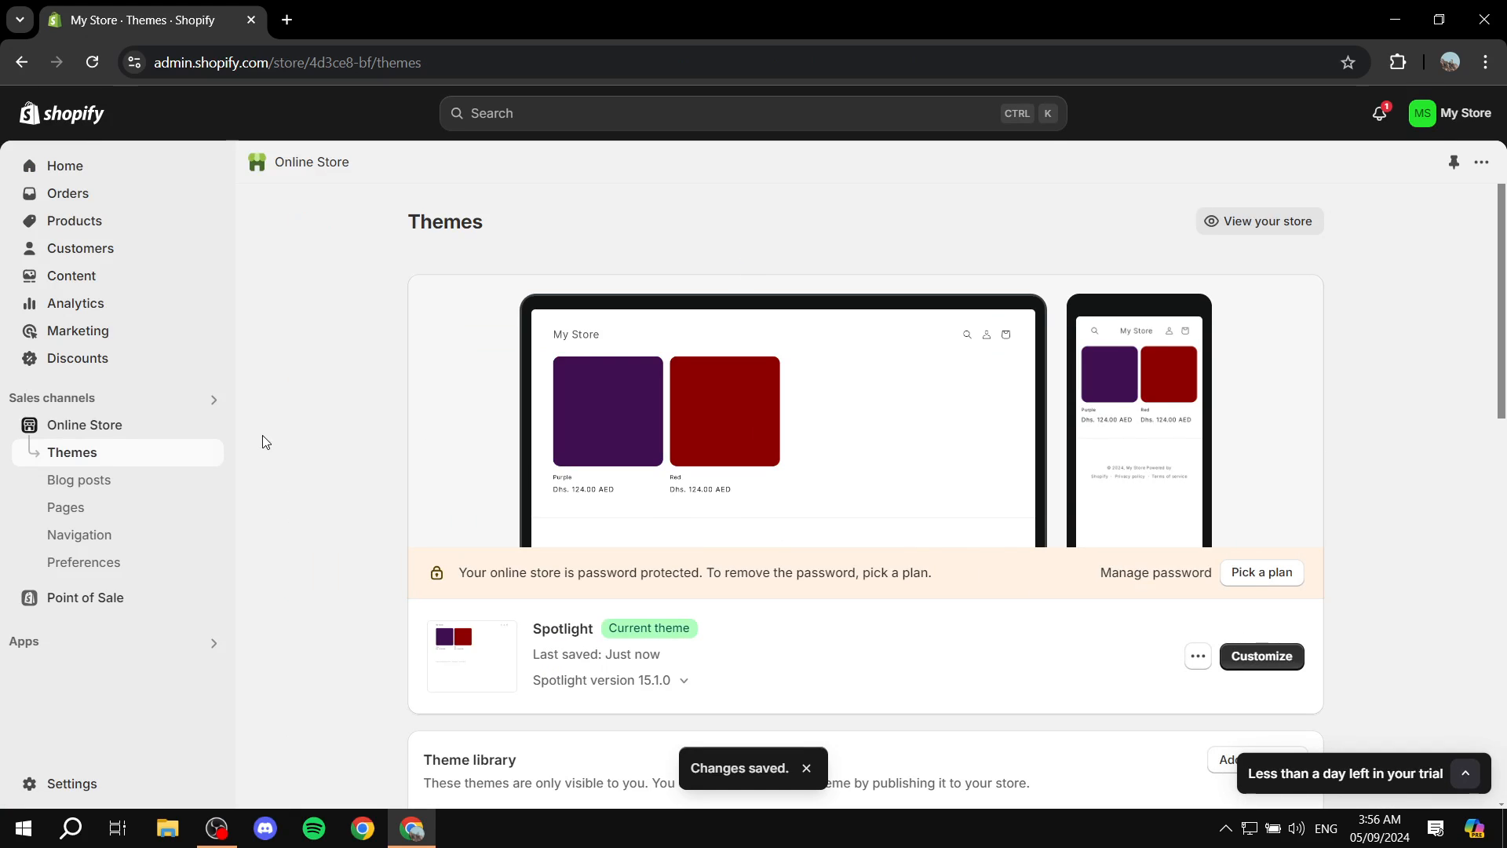
Publish Dawn as the current theme, confirming it replaces Spotlight.
scroll("down", 3)
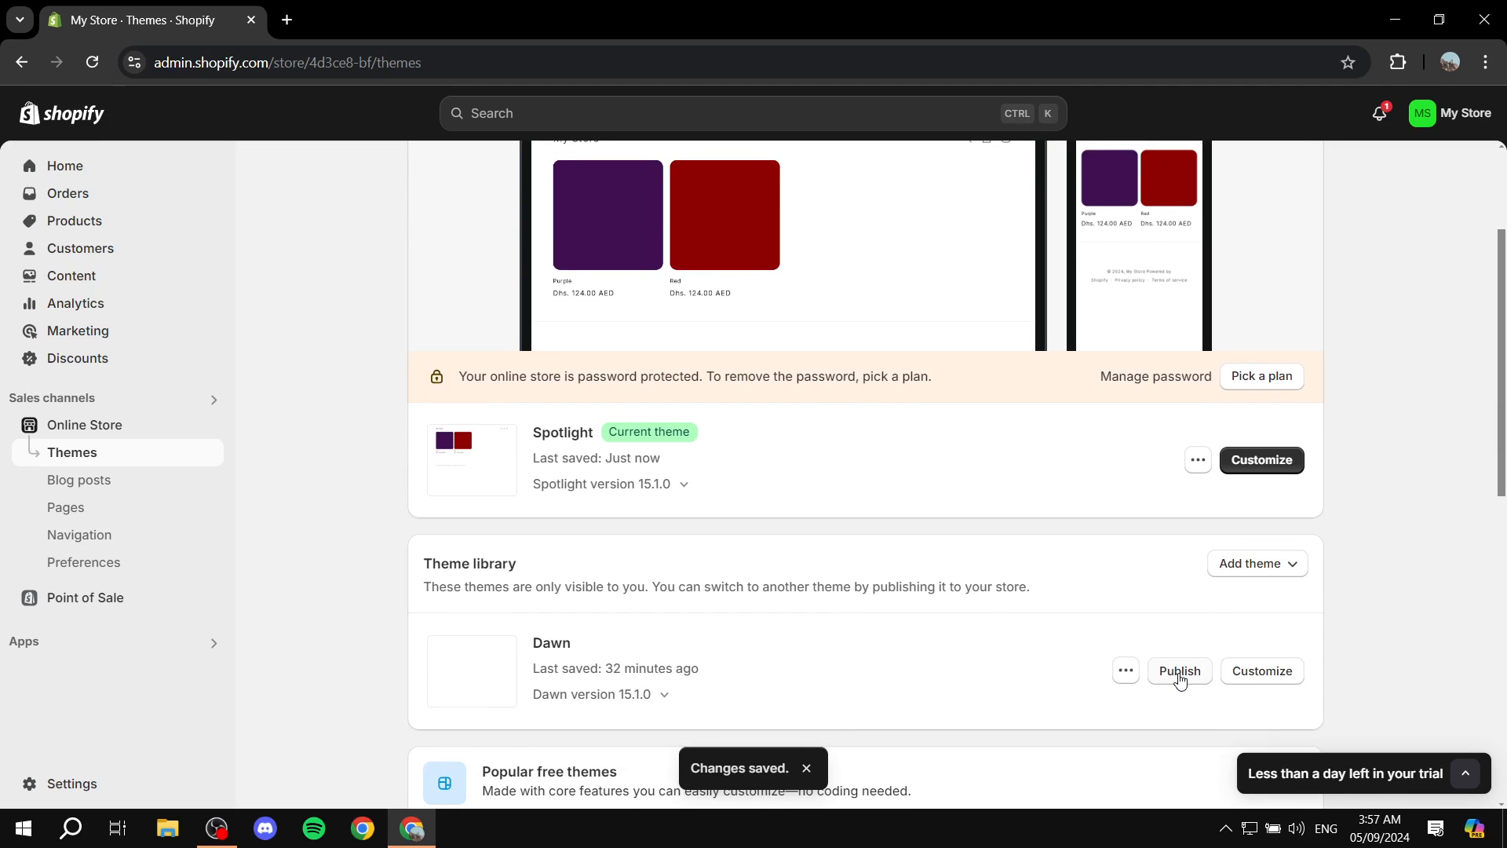
left_click(1178, 670)
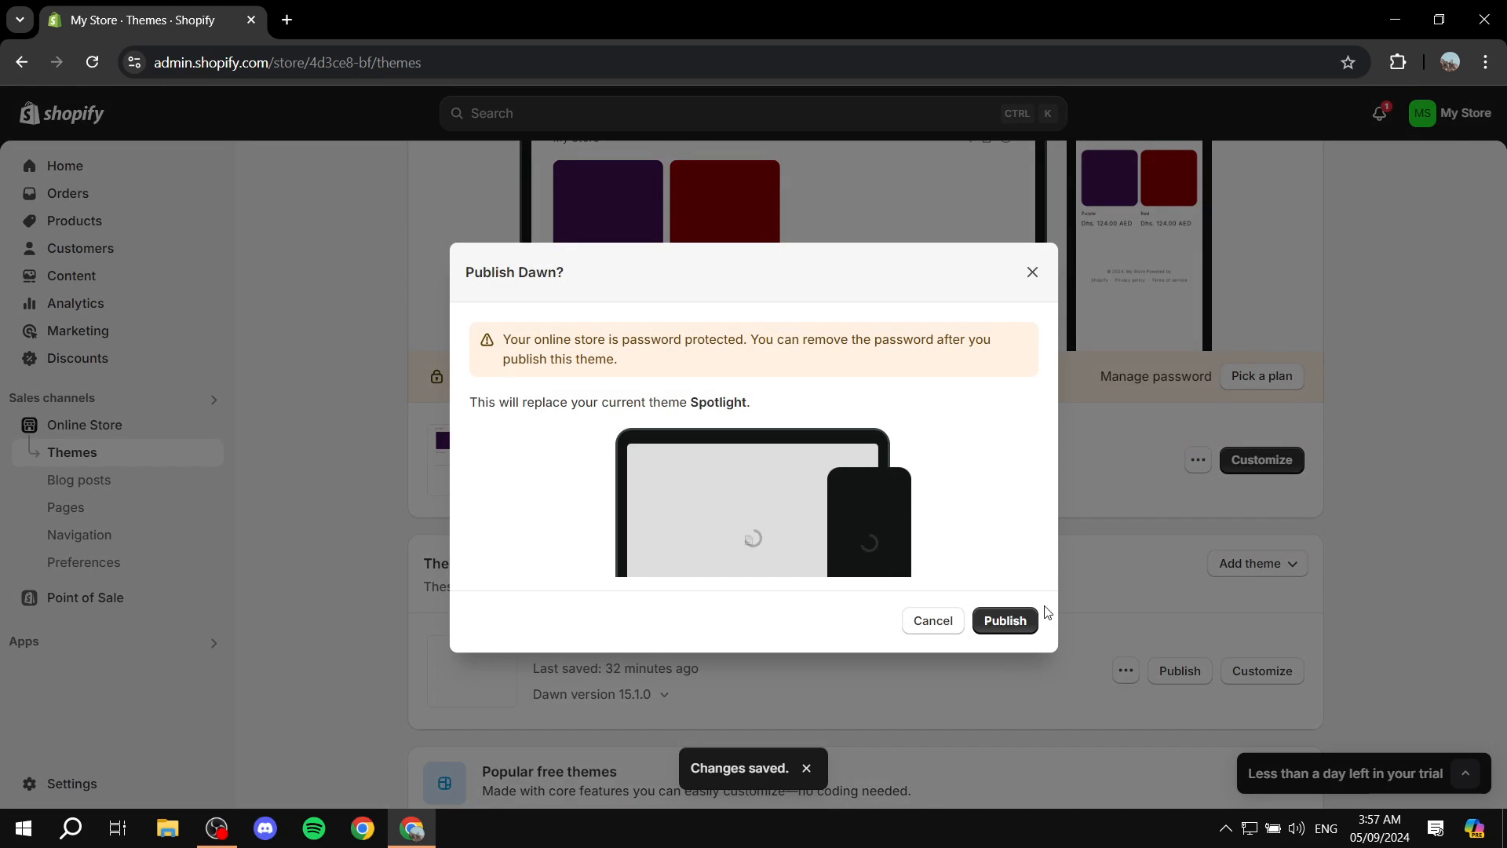
left_click(1003, 620)
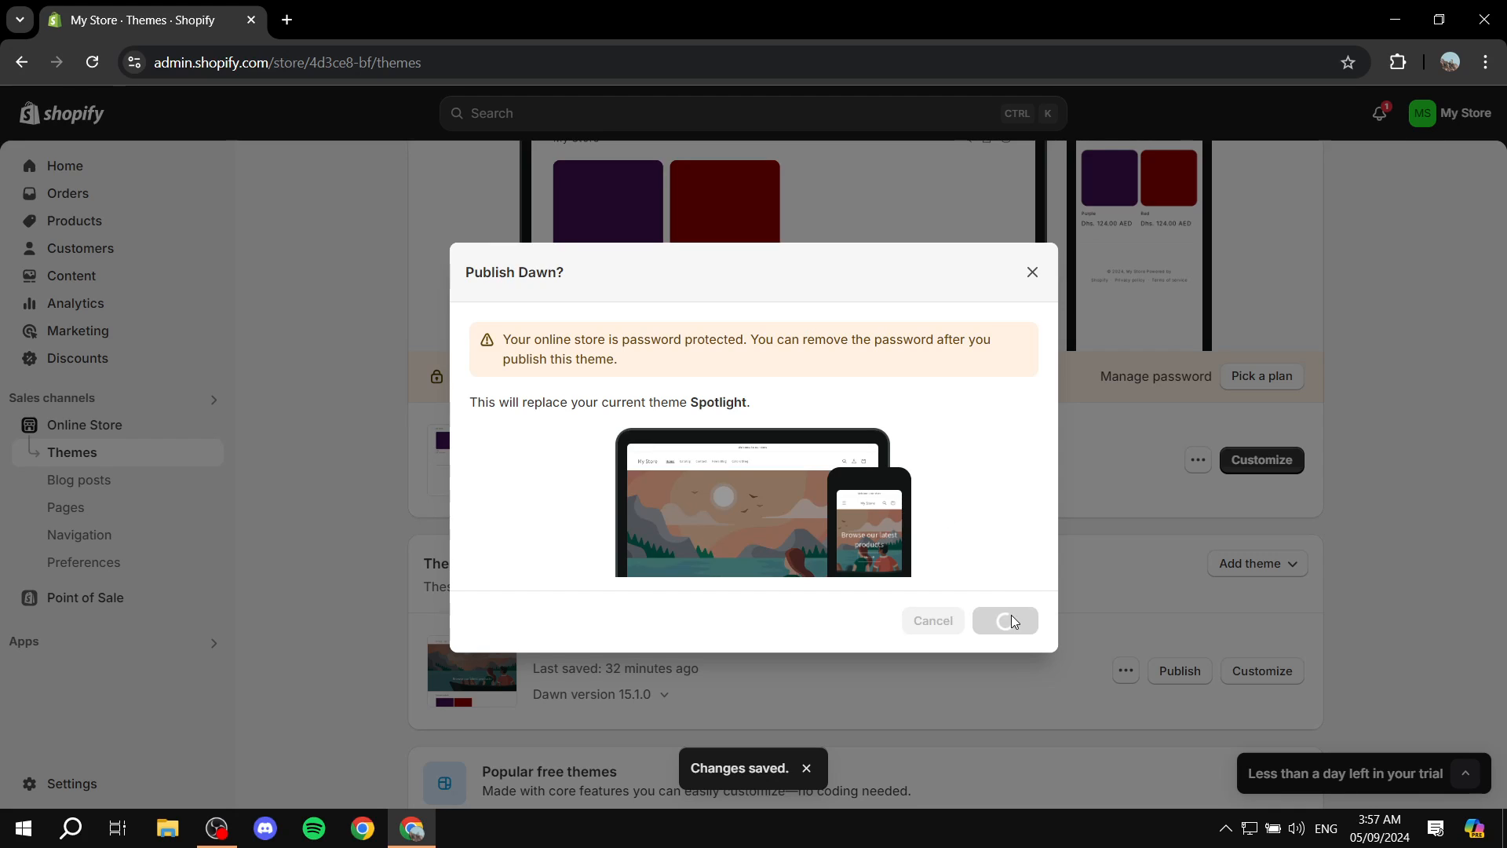
left_click(1003, 620)
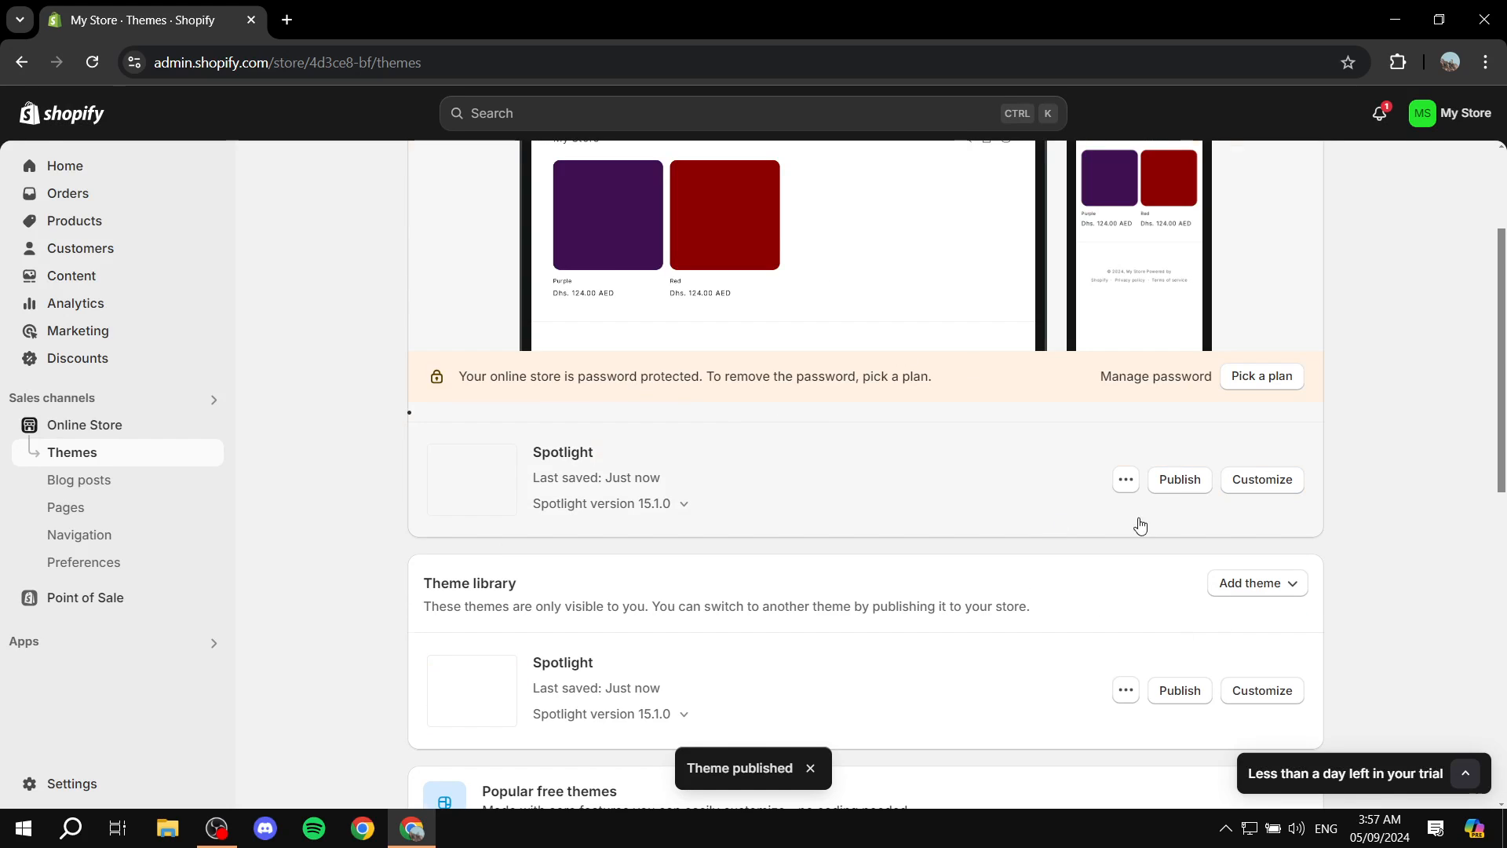
scroll("up", 3)
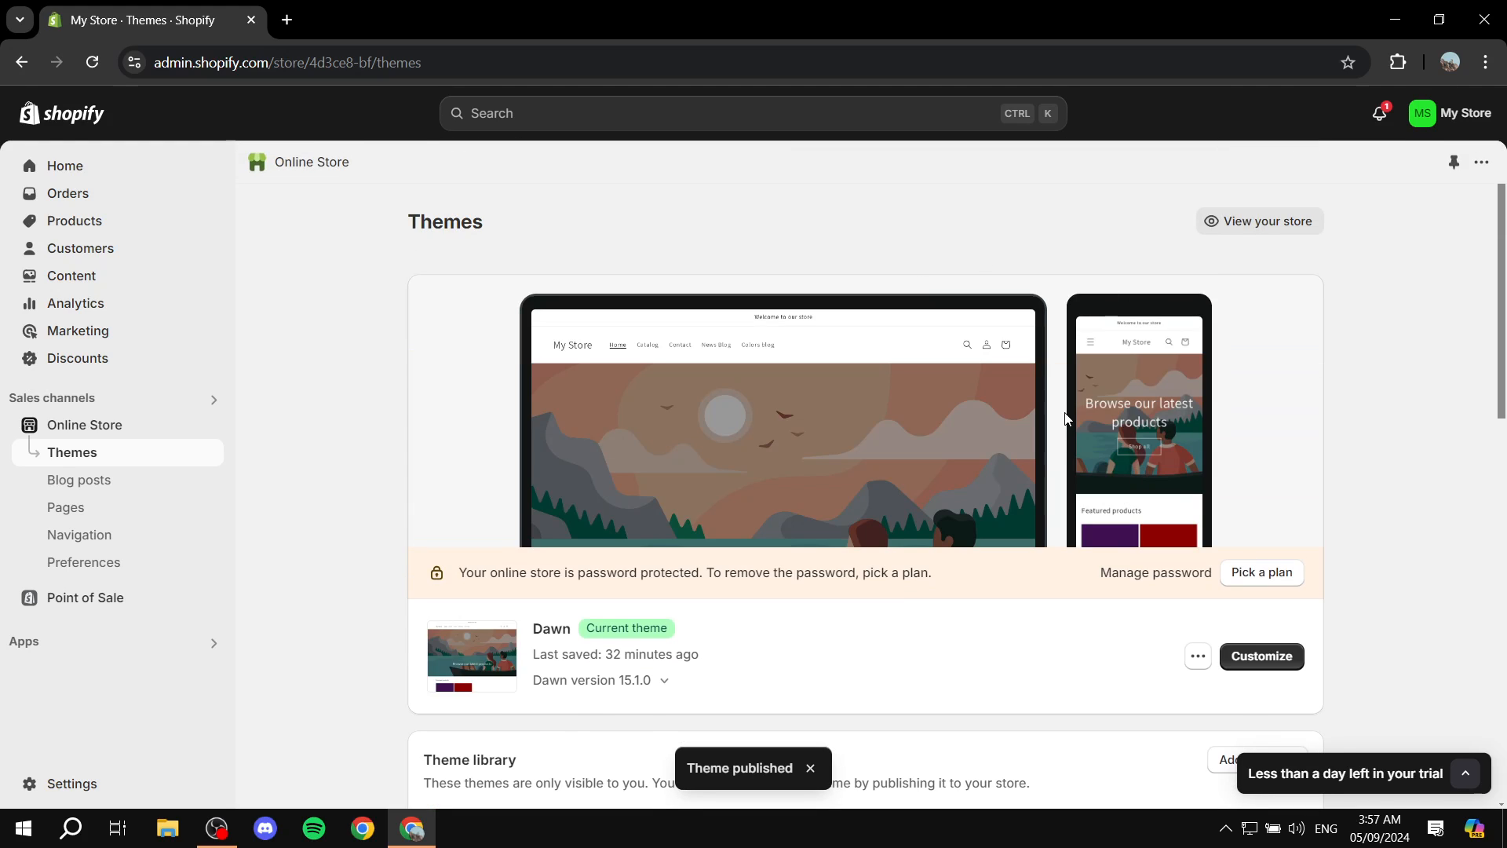
Customize Dawn on the Purple product page and edit the .product__title h1 font-size value in Custom CSS.
left_click(1260, 656)
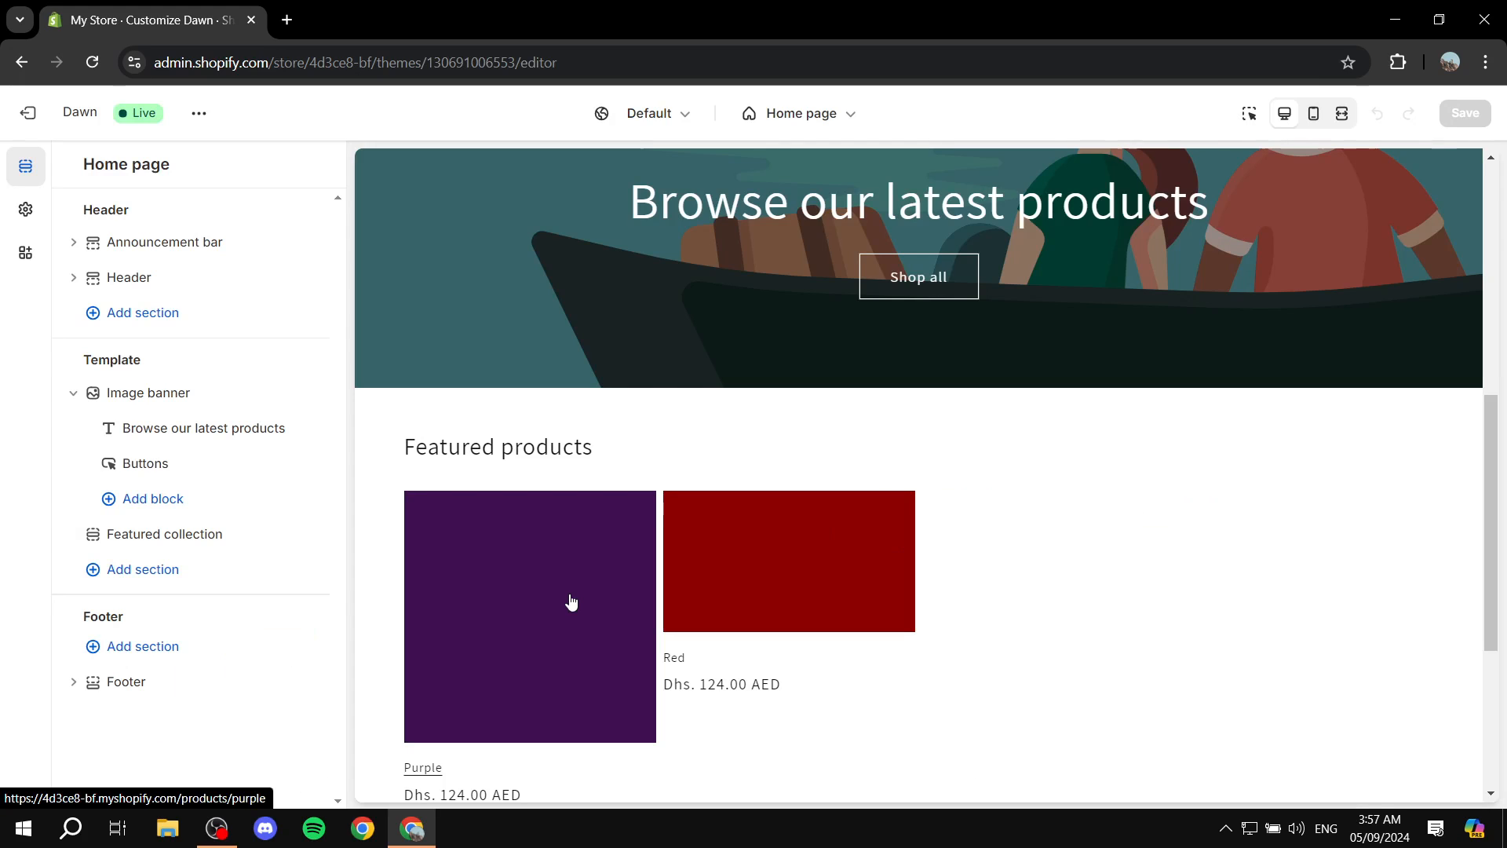
left_click(529, 615)
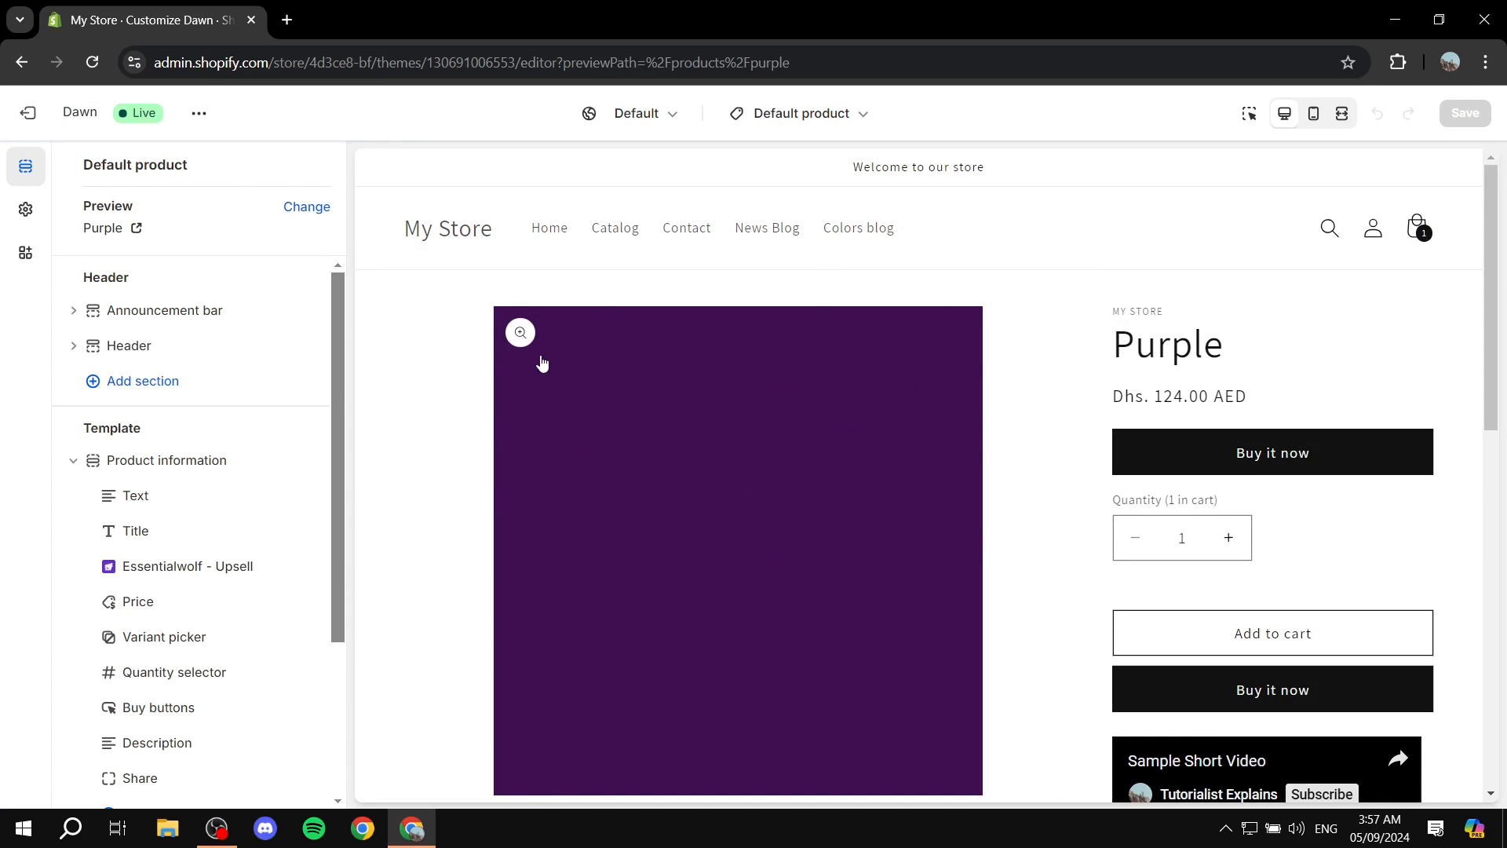
left_click(25, 209)
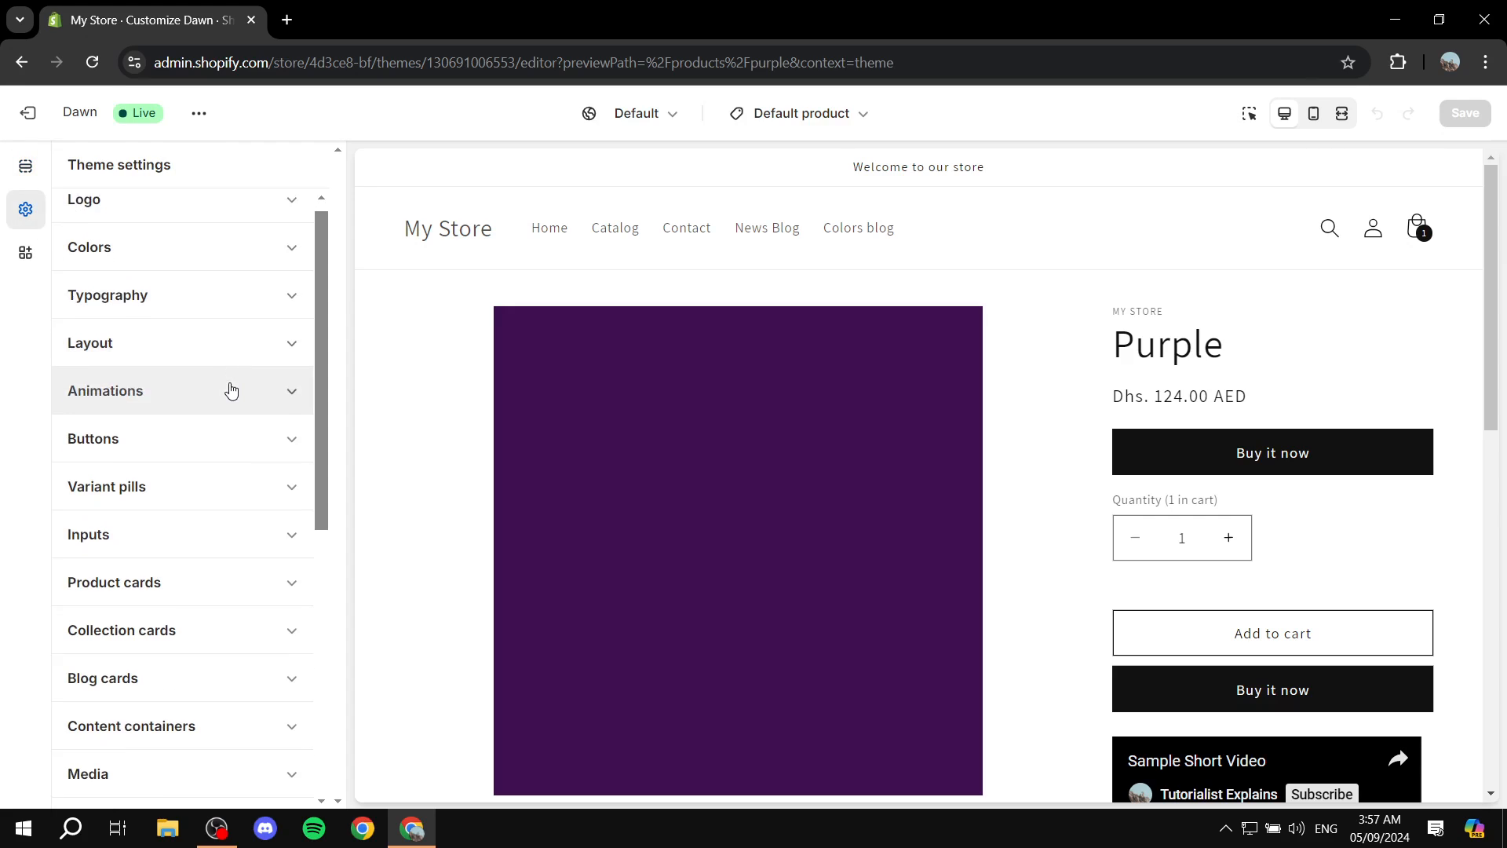
scroll("down", 3)
type("font-size: 30px;")
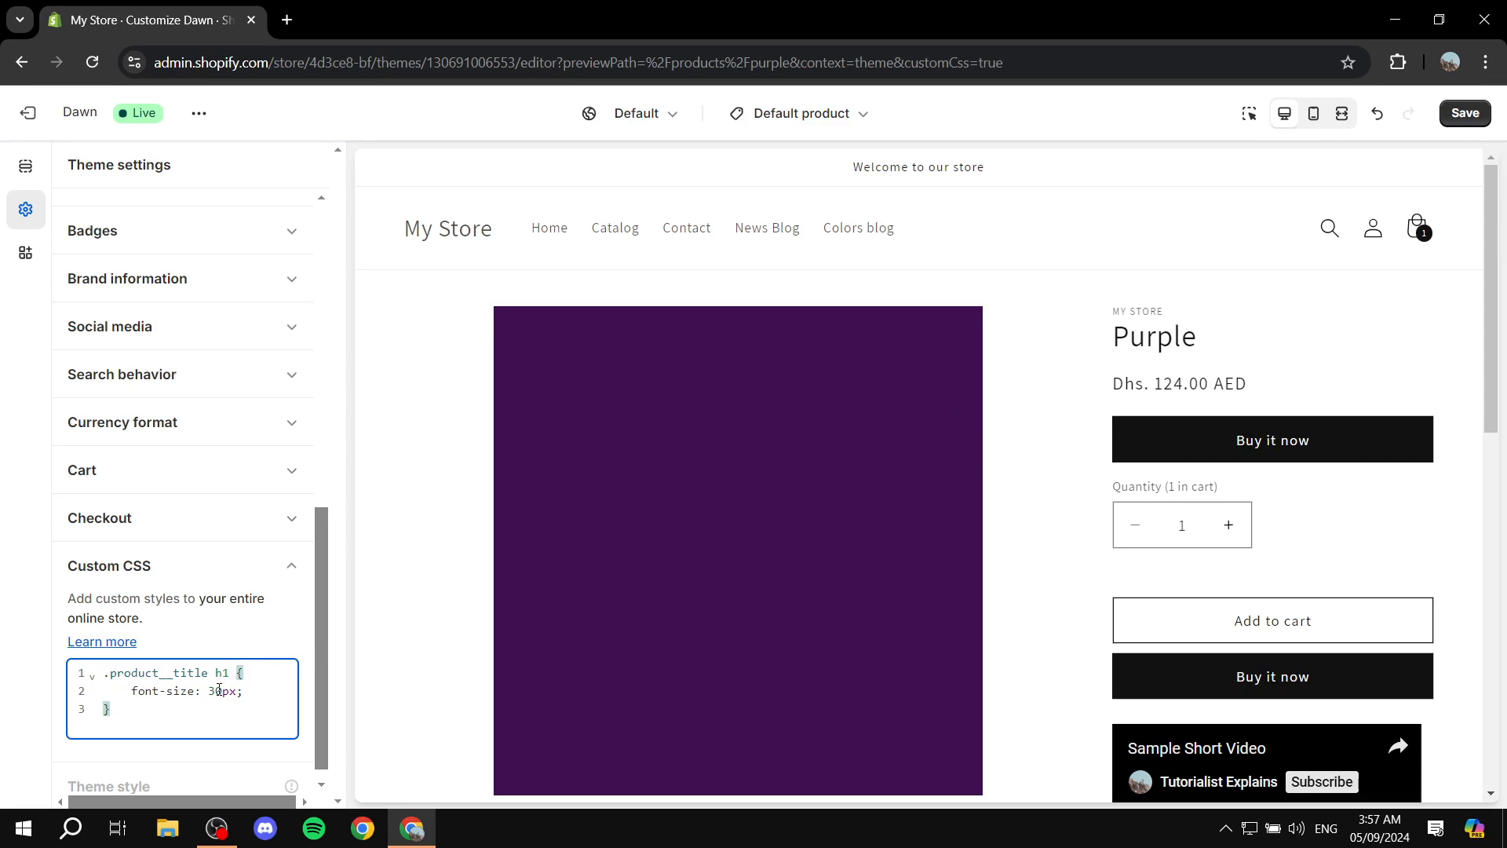
key("Backspace")
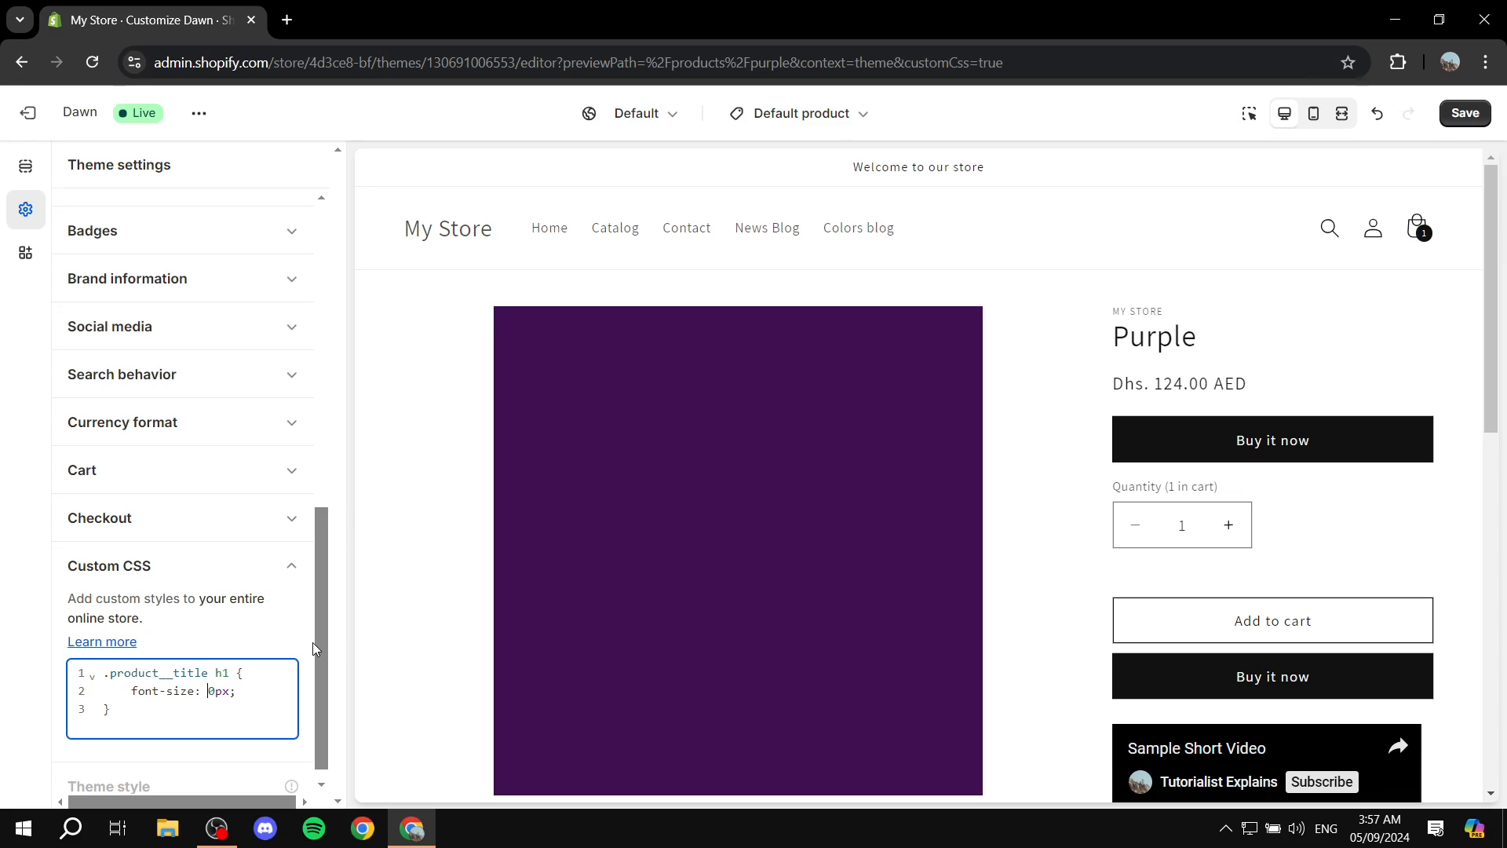